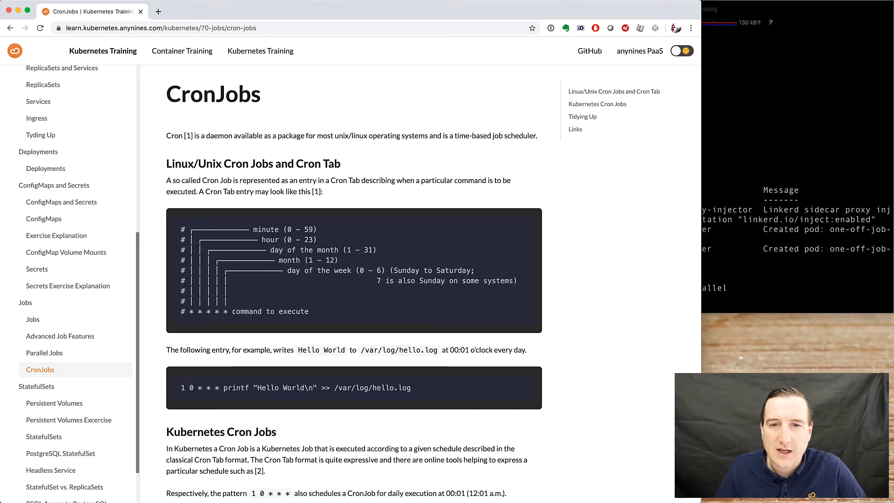
Scroll past the Cron Tab diagram to the Kubernetes Cron Jobs section and its 90-cron-job.yaml example.
scroll(down, 3)
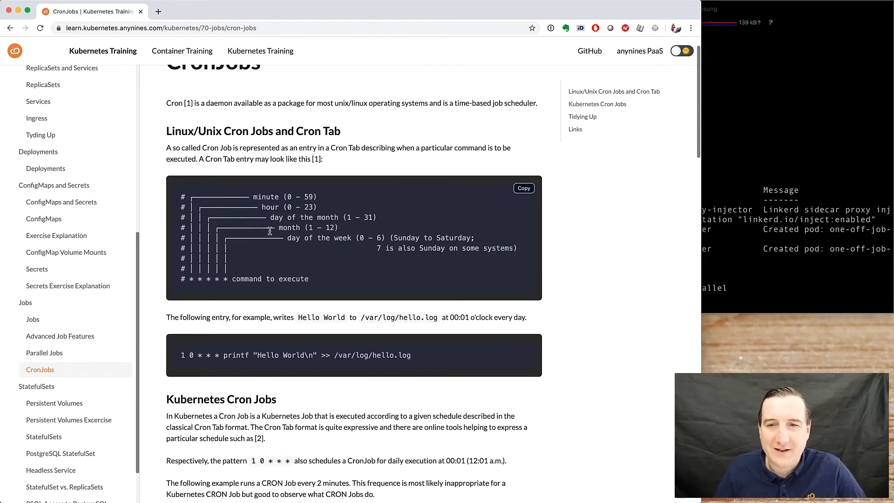
scroll(down, 3)
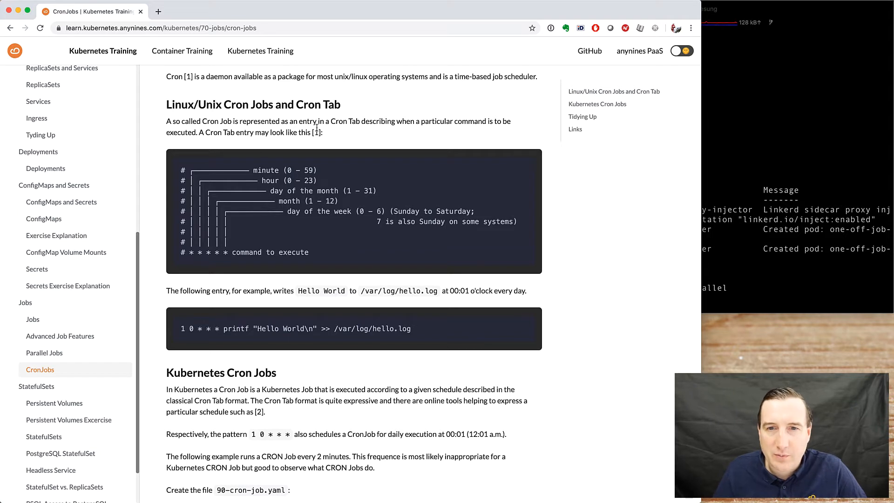
mouse_move(386, 153)
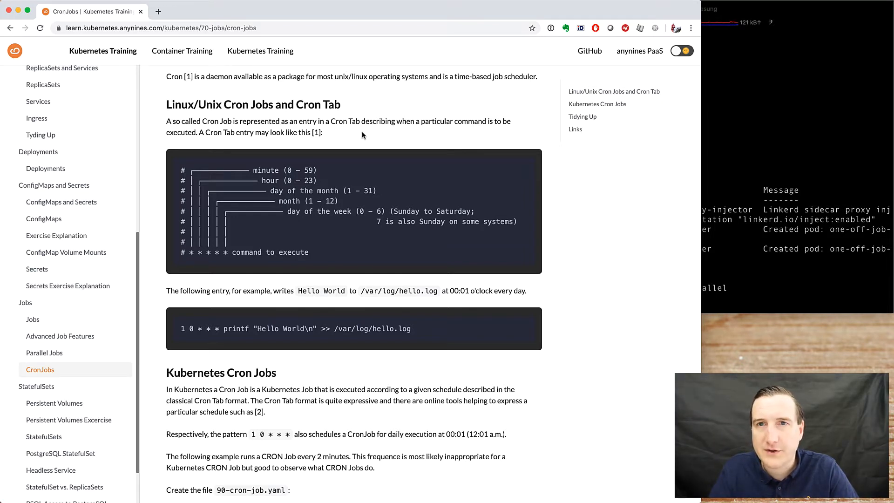
mouse_move(205, 179)
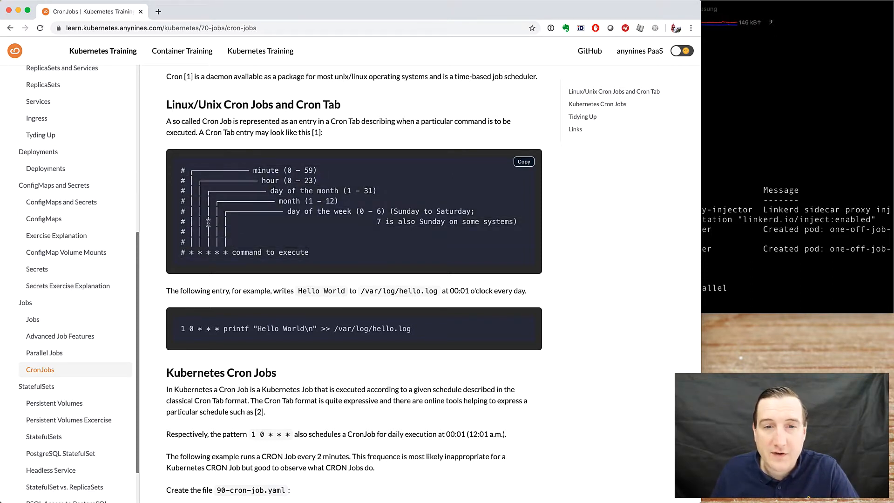
mouse_move(205, 260)
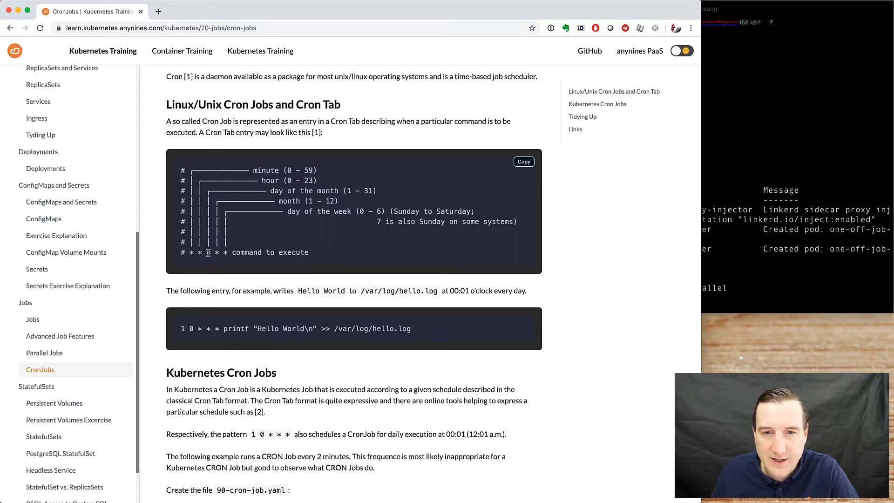
mouse_move(224, 255)
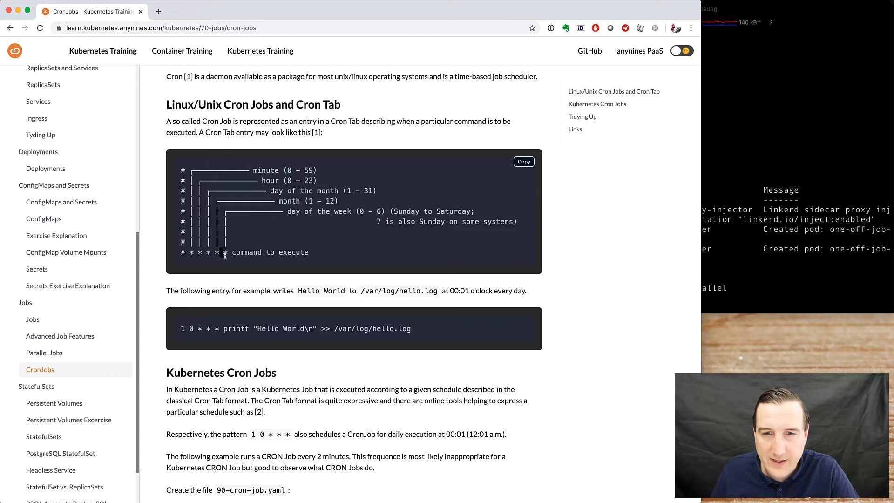
scroll(down, 3)
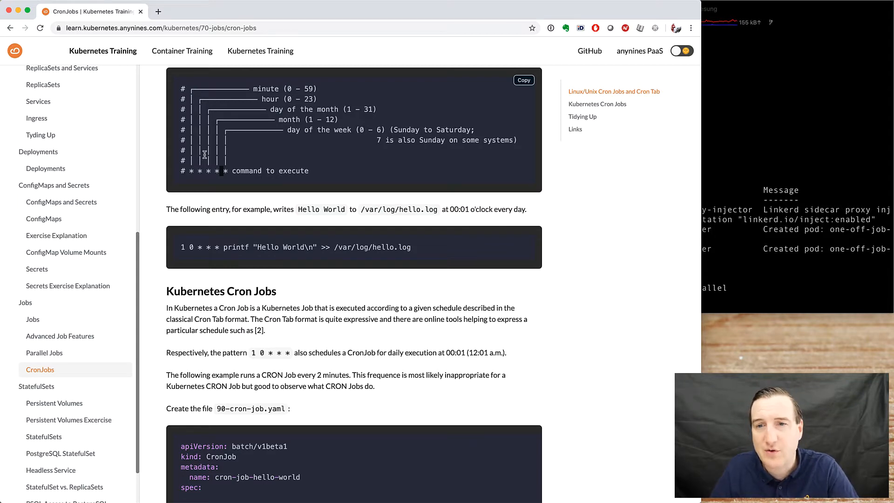
scroll(down, 3)
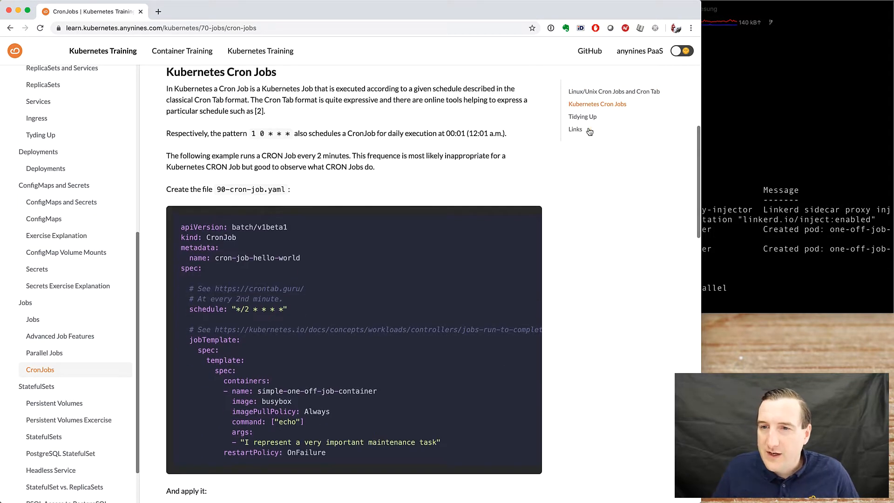
Reach crontab.guru via the page's Links section and generate two random schedules, ending at 15 14 1 * *.
click(574, 129)
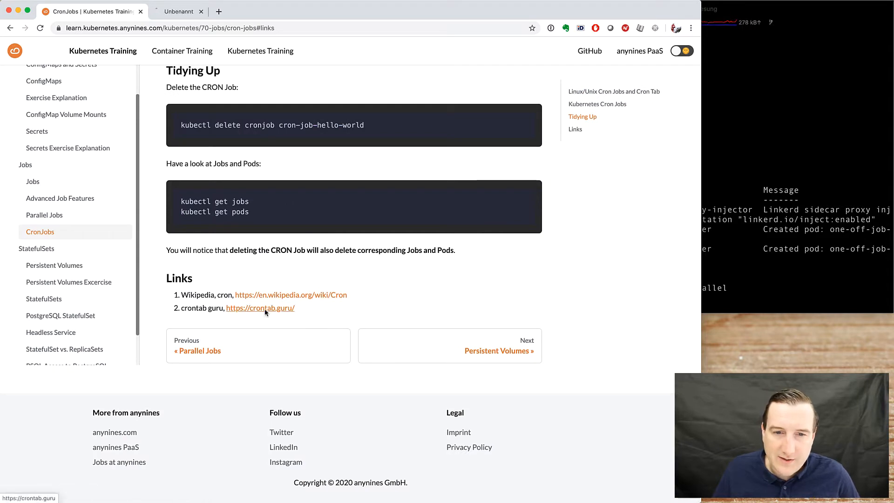
click(260, 308)
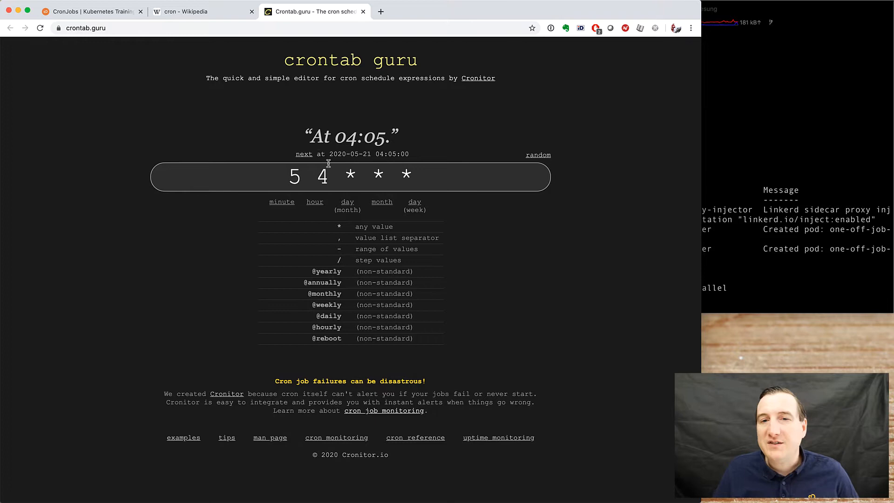
mouse_move(477, 166)
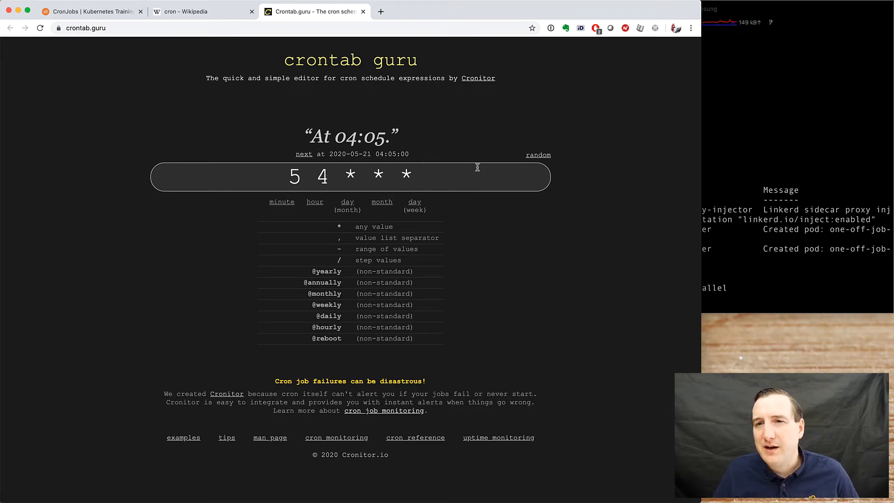
mouse_move(473, 166)
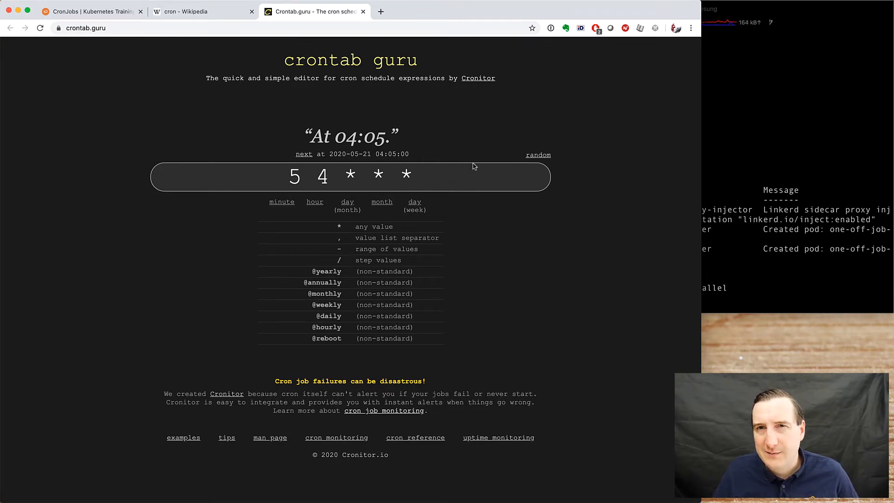
mouse_move(524, 159)
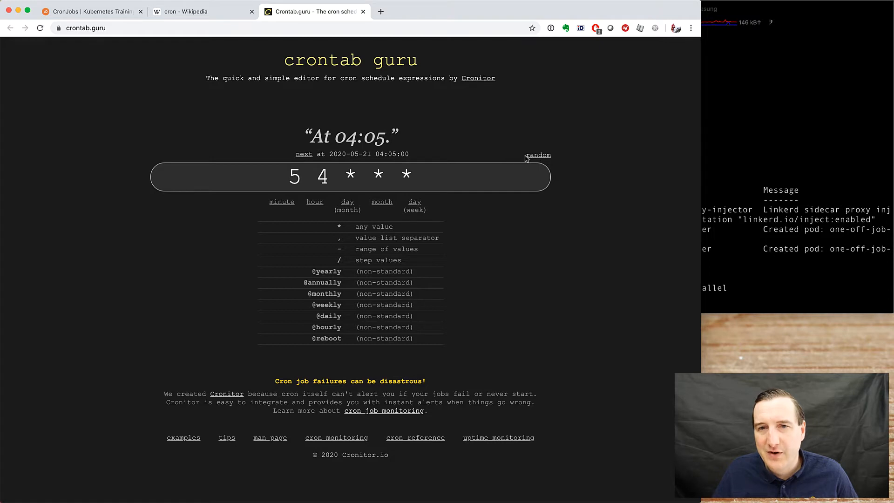
mouse_move(499, 165)
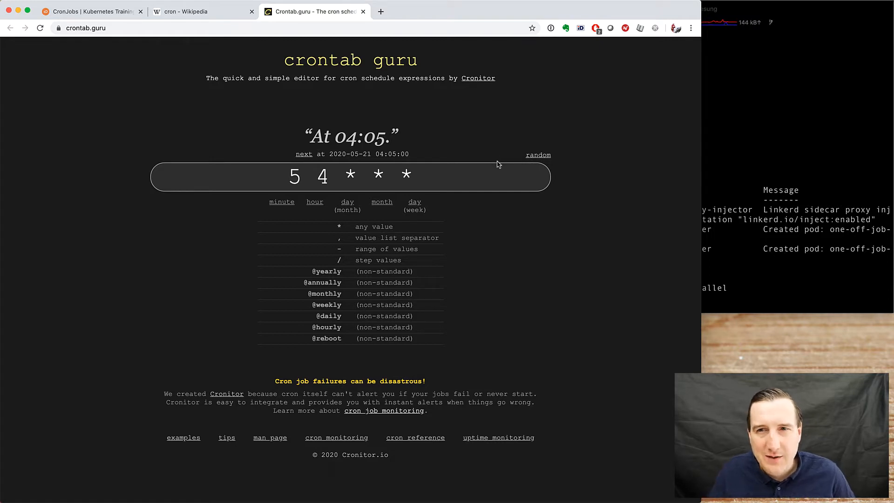
click(537, 155)
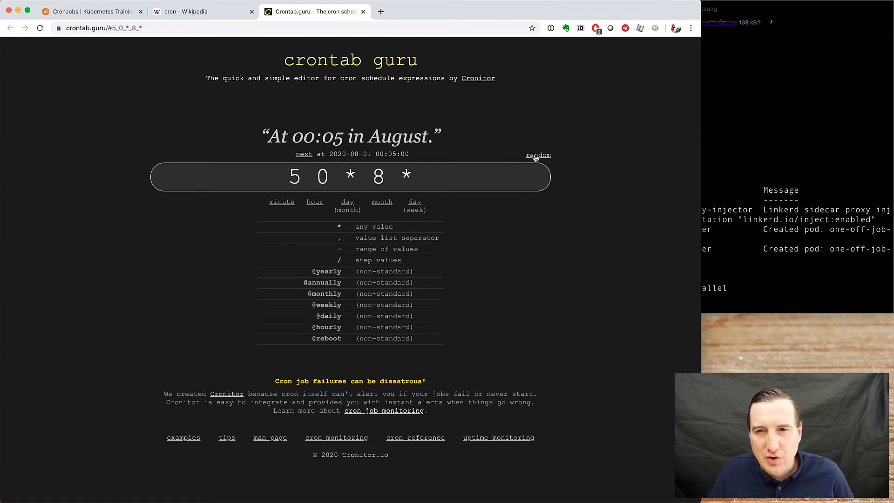
click(537, 154)
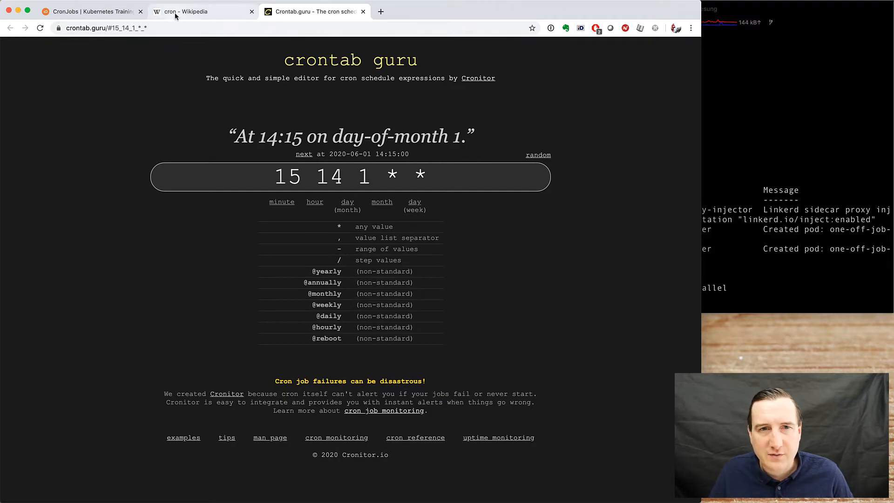
Enter 1 0 * * * into crontab.guru to read "At 00:01.", glance at Wikipedia, and return to the CronJobs page.
click(89, 11)
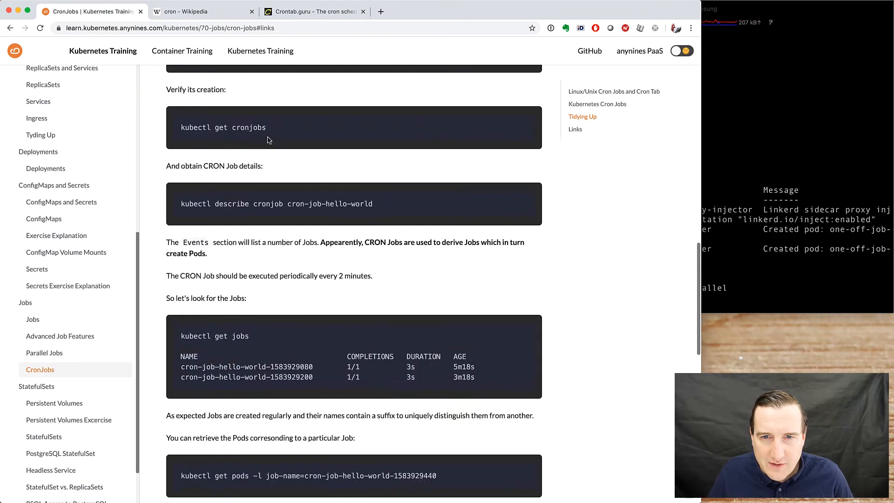
scroll(up, 3)
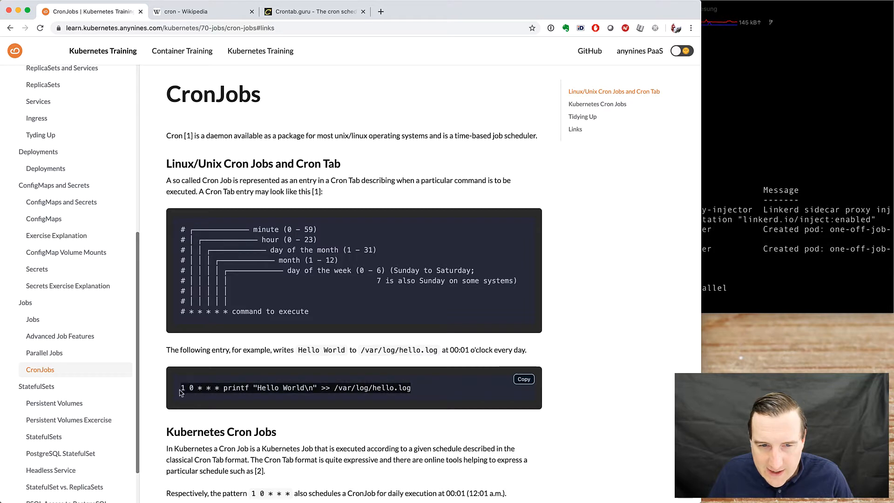
click(313, 11)
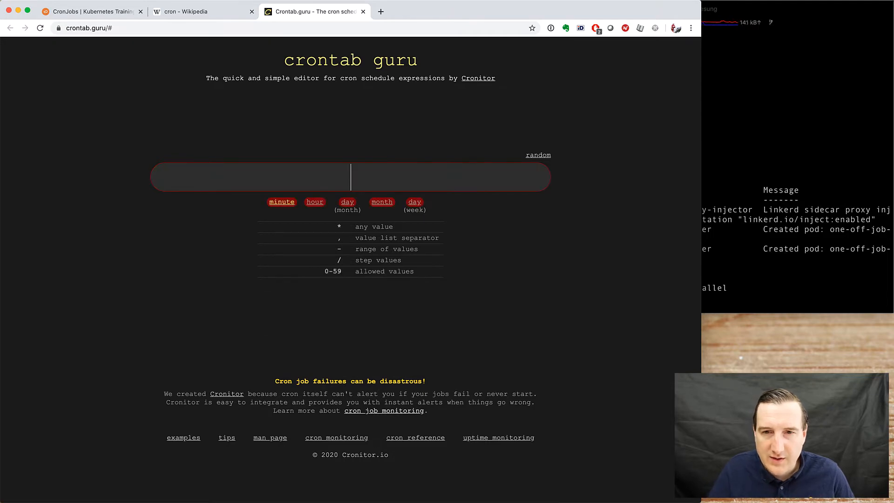
click(91, 12)
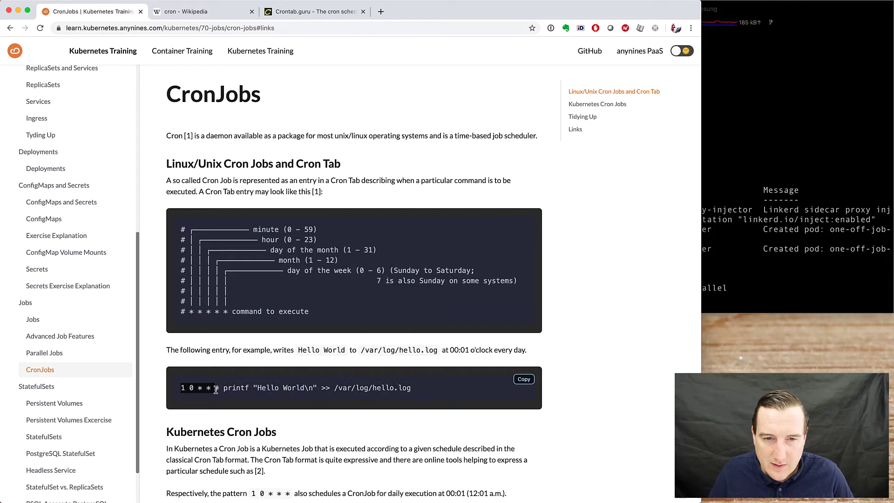
click(314, 11)
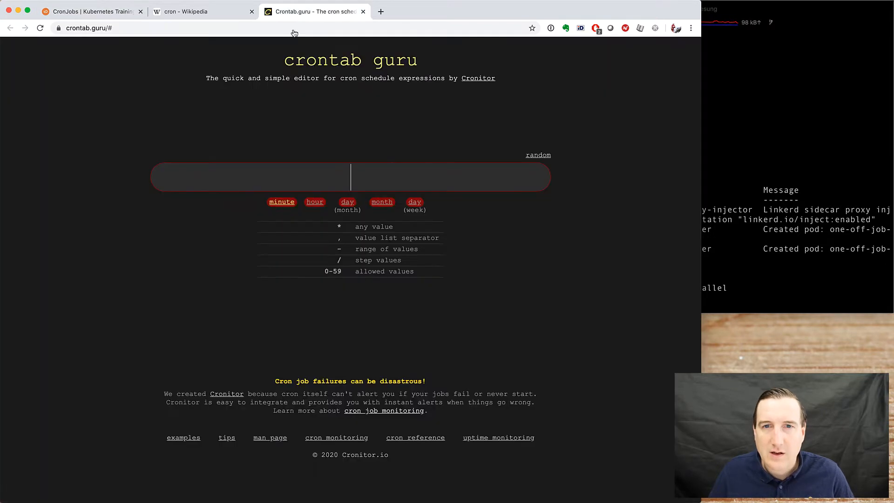
text(1 0 * * *)
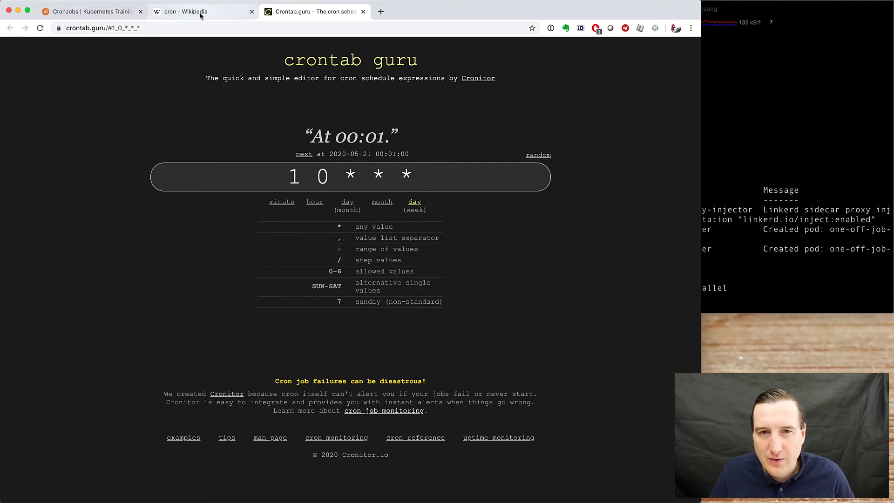
click(188, 12)
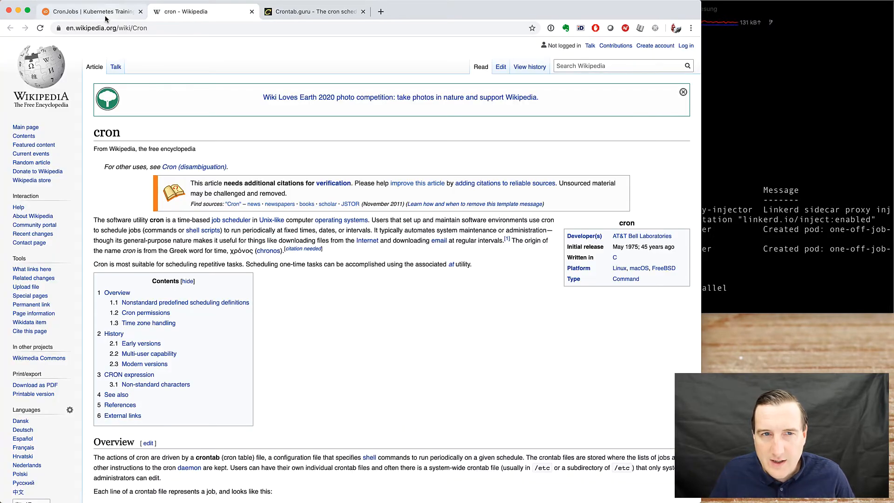
click(89, 11)
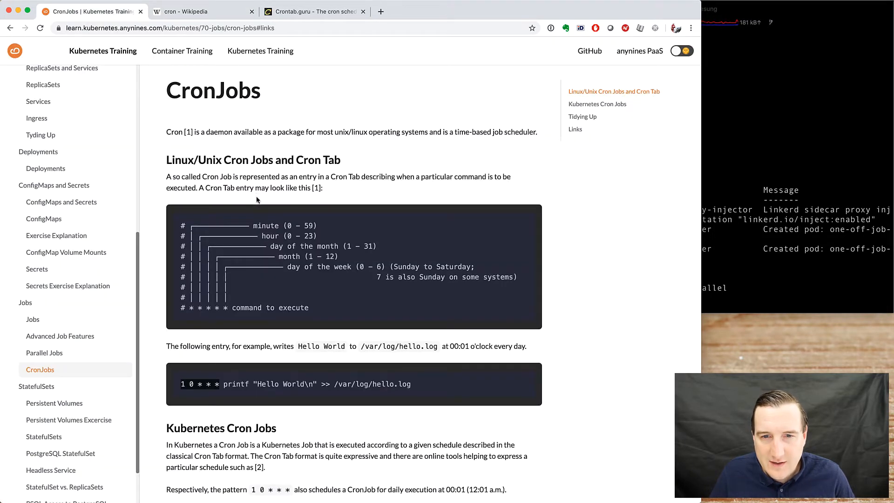
Scroll the CronJobs lesson to the hello-world cron entry and Kubernetes CronJobs section.
scroll(down, 3)
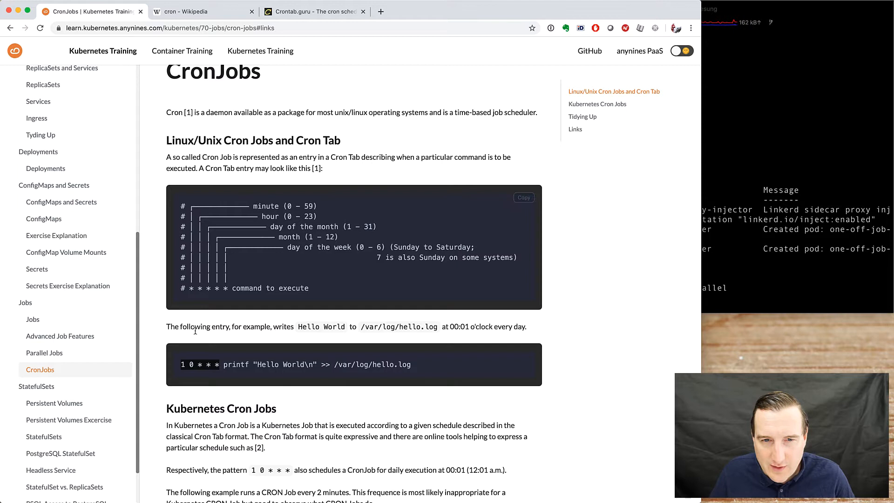
mouse_move(210, 298)
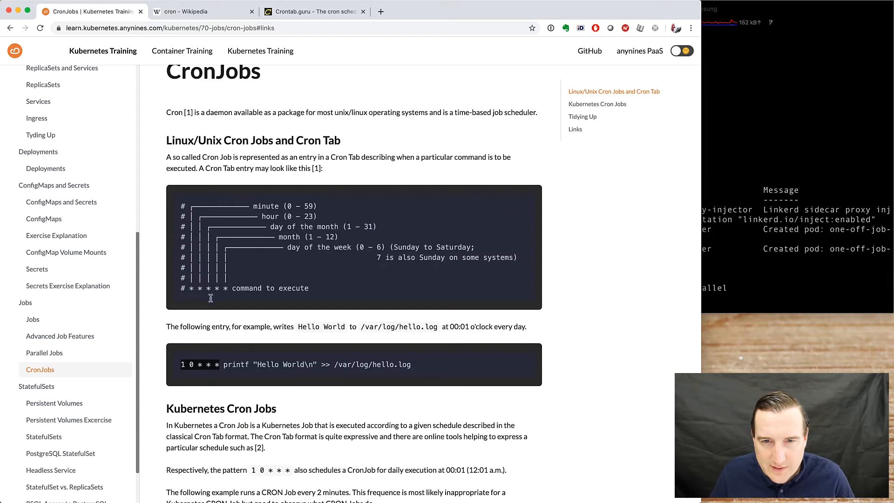
mouse_move(250, 170)
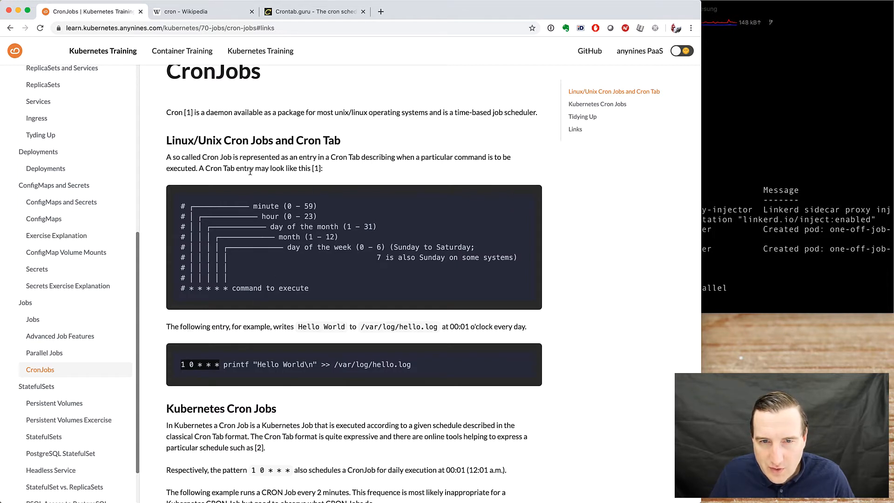
mouse_move(458, 326)
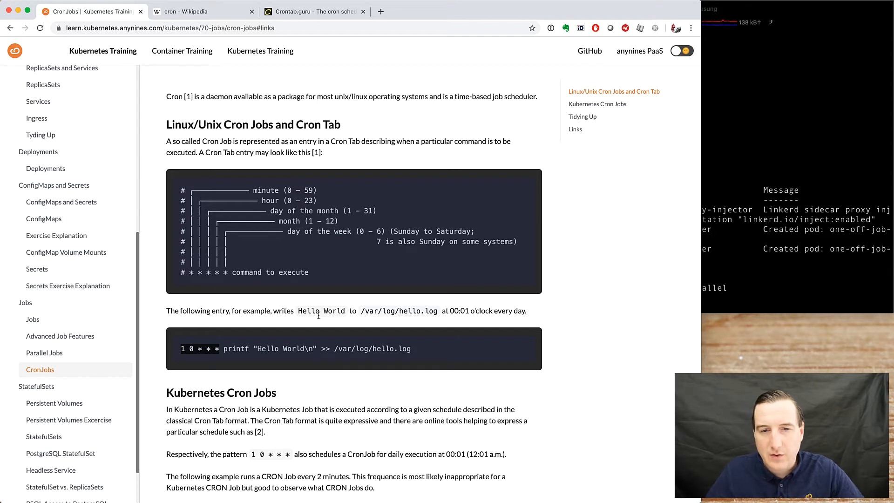
Scroll to the 90-cron-job.yaml example manifest and briefly select its file name.
scroll(down, 3)
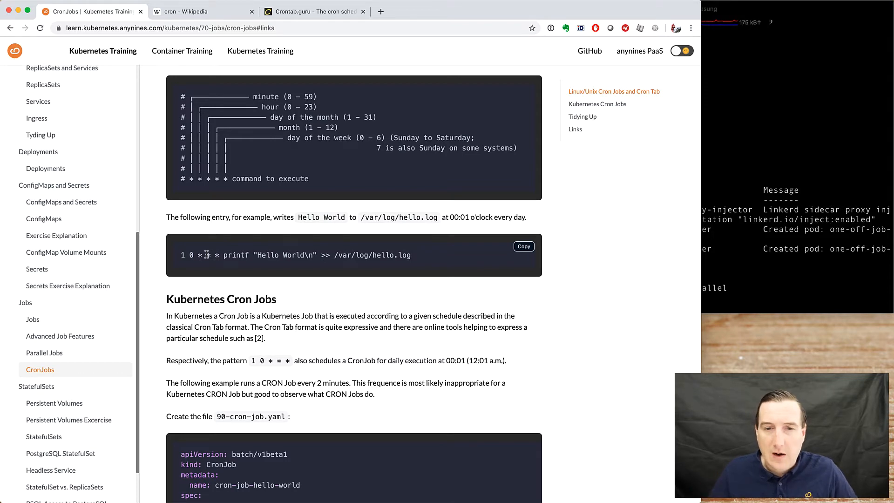
scroll(down, 3)
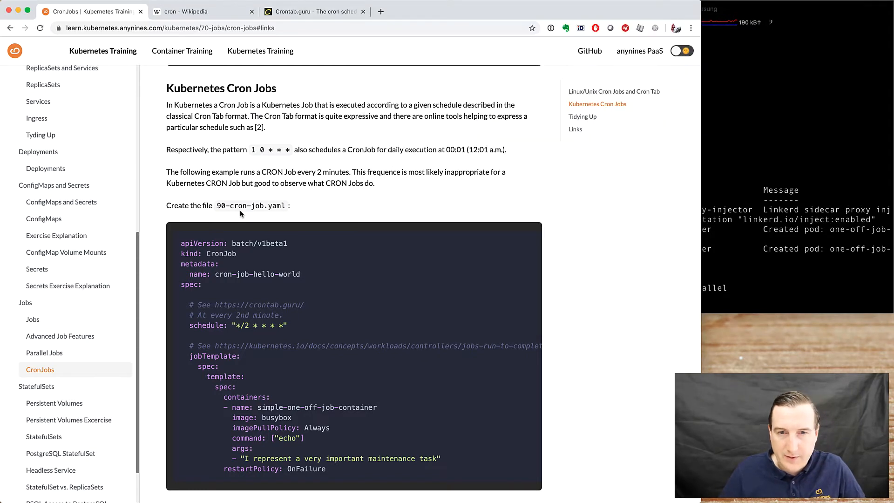
double_click(251, 205)
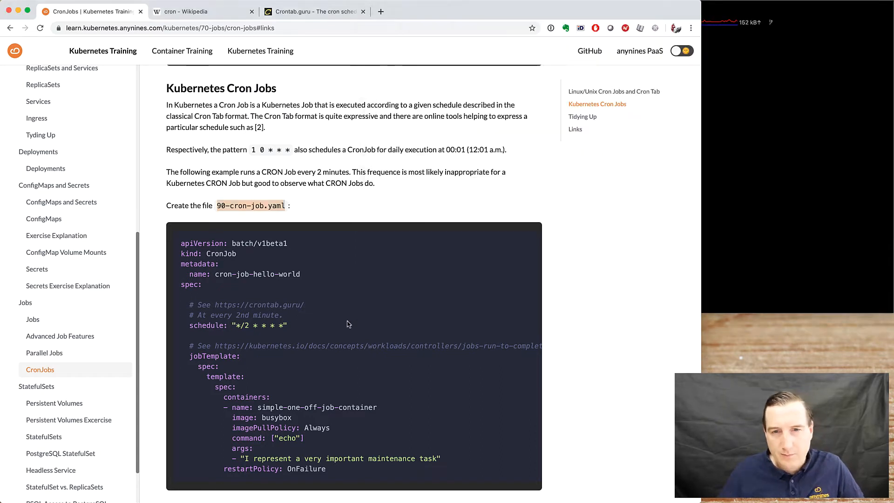
click(626, 8)
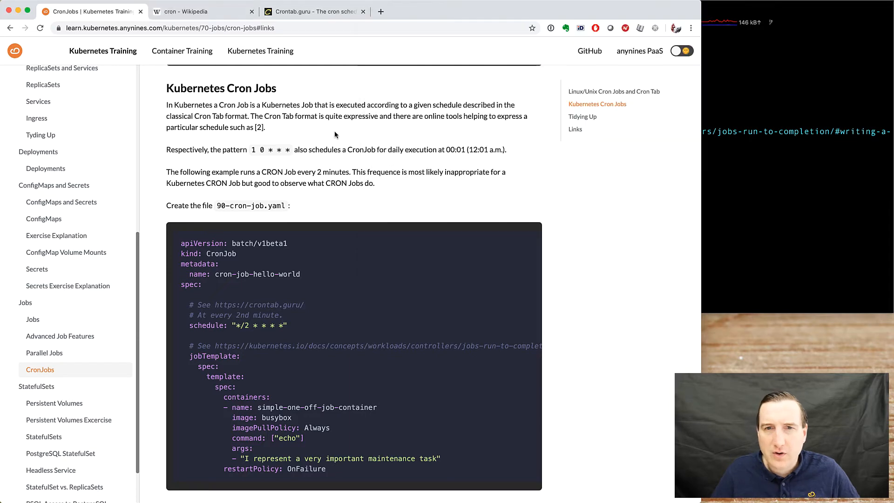
Search Google for 'kubernetes cron job' in a new tab and open the official CronJob - Kubernetes page.
click(492, 11)
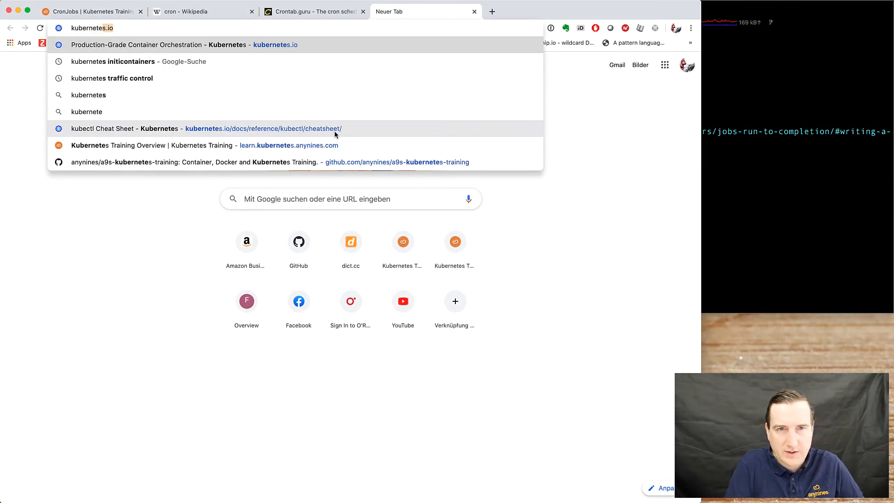
text(kubernetes cron job)
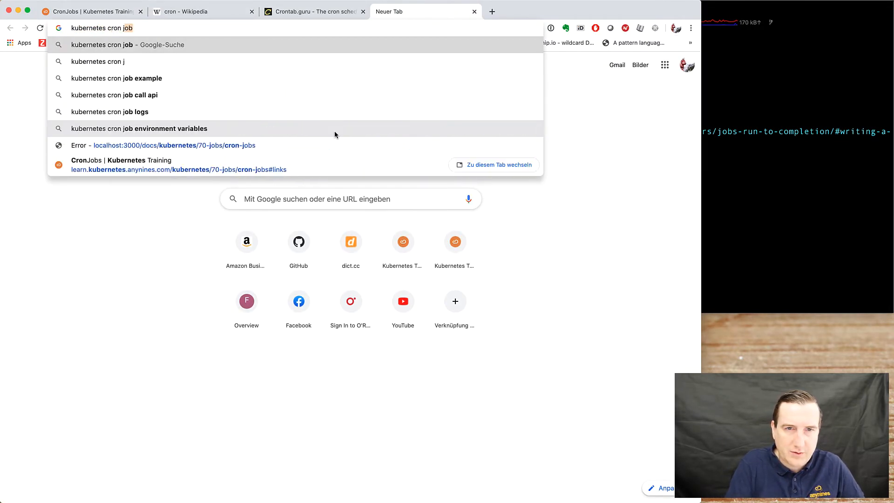
key(Return)
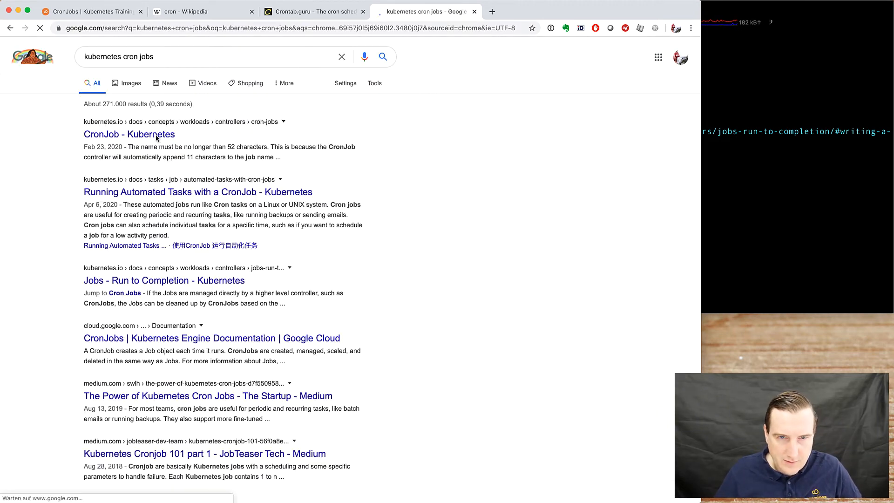
click(128, 134)
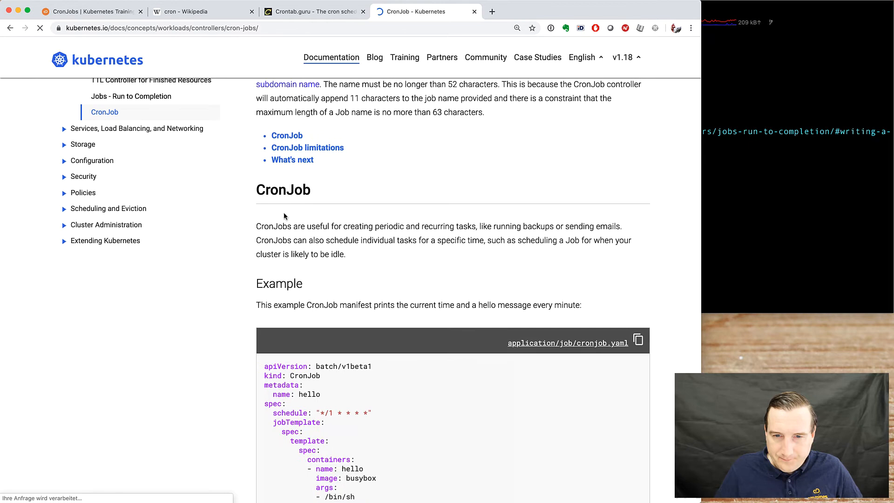
Review the kubernetes.io example CronJob manifest, then bring crontab.guru back into focus.
scroll(down, 3)
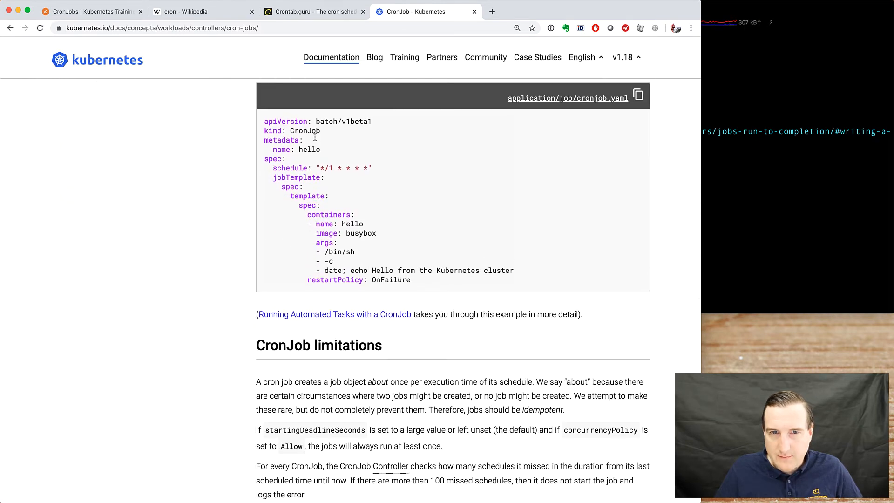
scroll(up, 3)
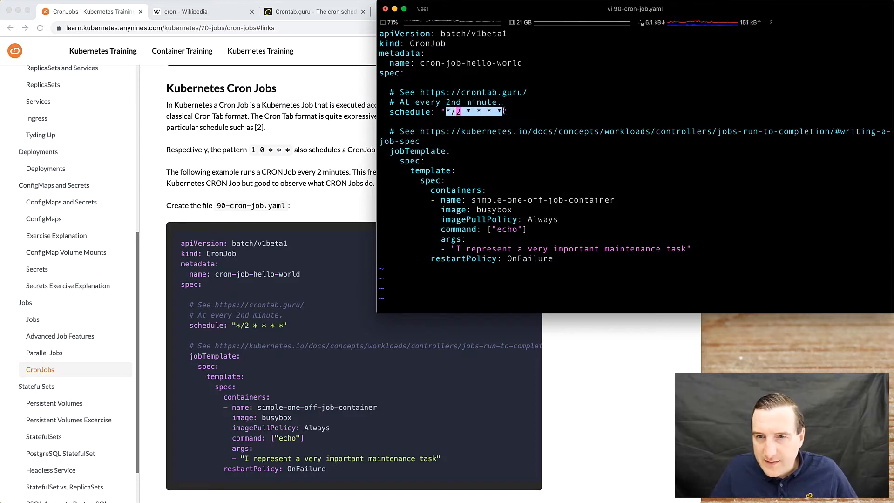
click(312, 12)
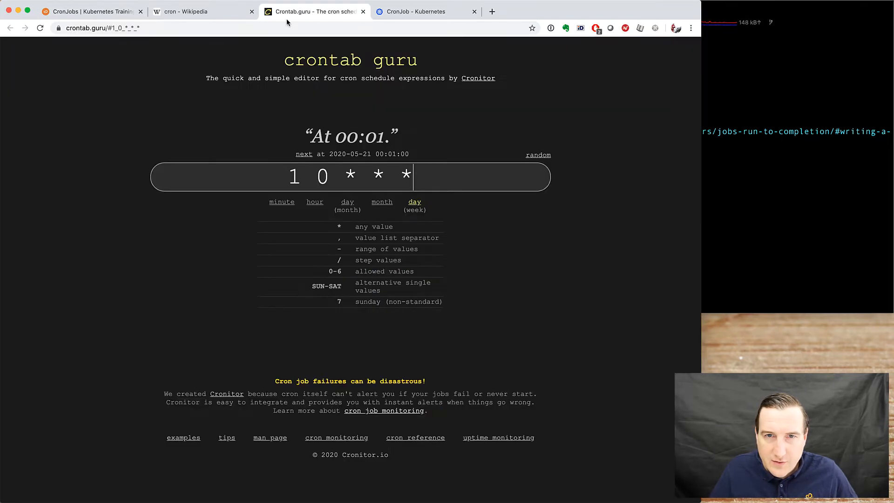
Translate */2 * * * * in crontab.guru, edit it to * */2 * * *, then return to the training page.
text(restartPolicy: OnFailure)
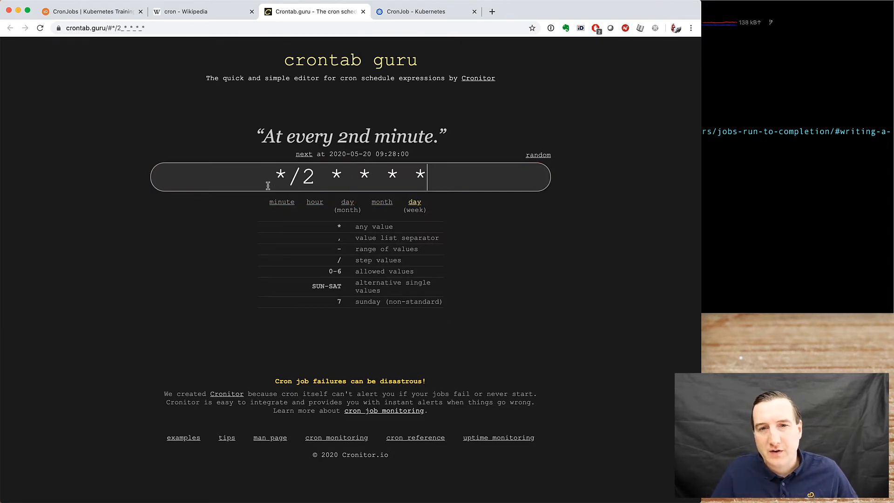
click(280, 175)
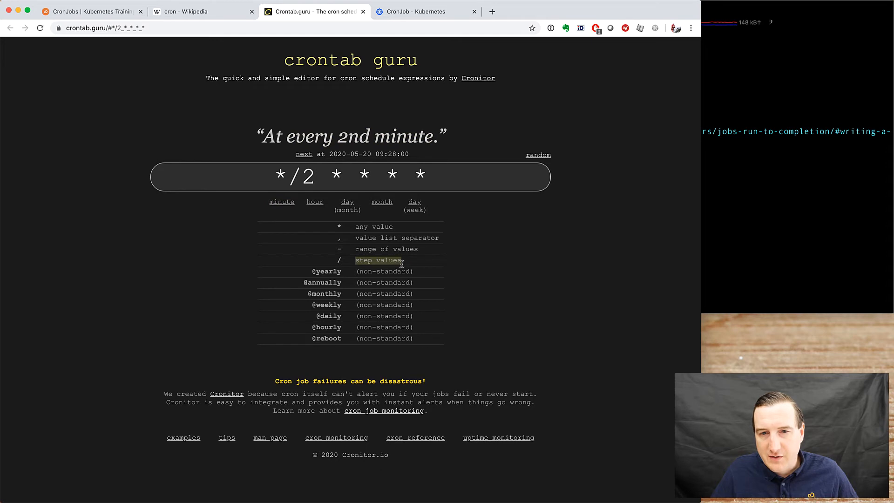
click(281, 201)
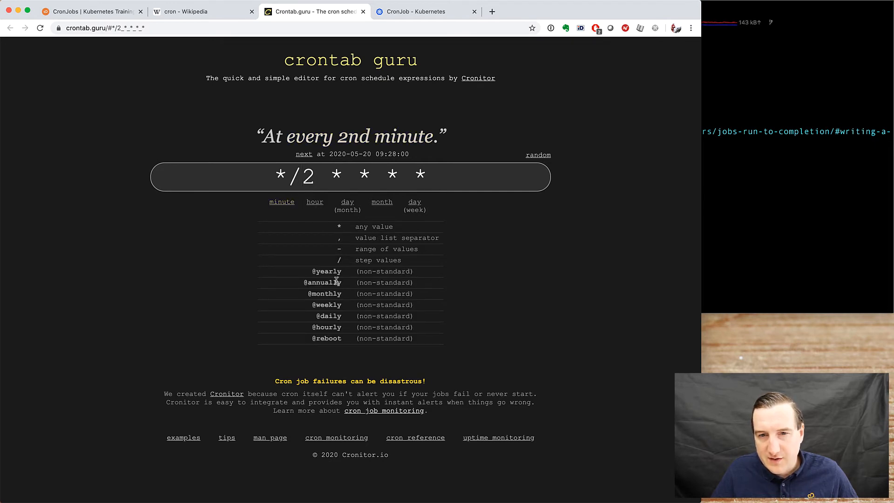
mouse_move(329, 304)
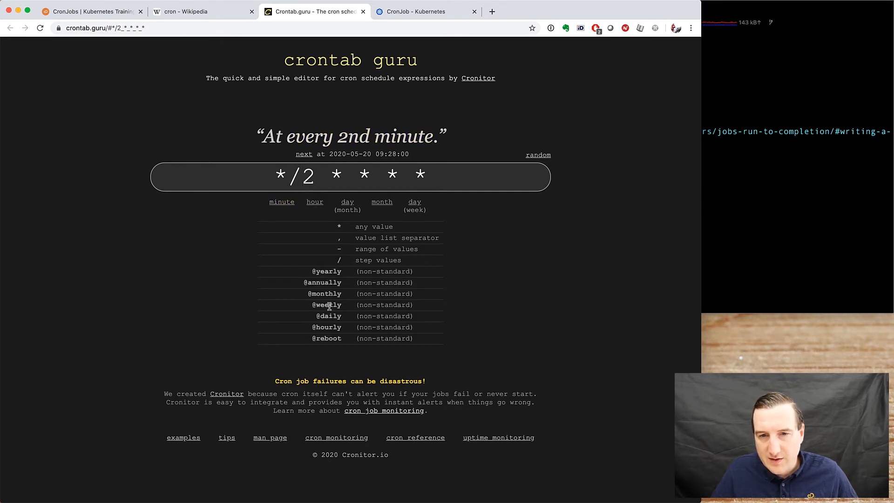
click(308, 174)
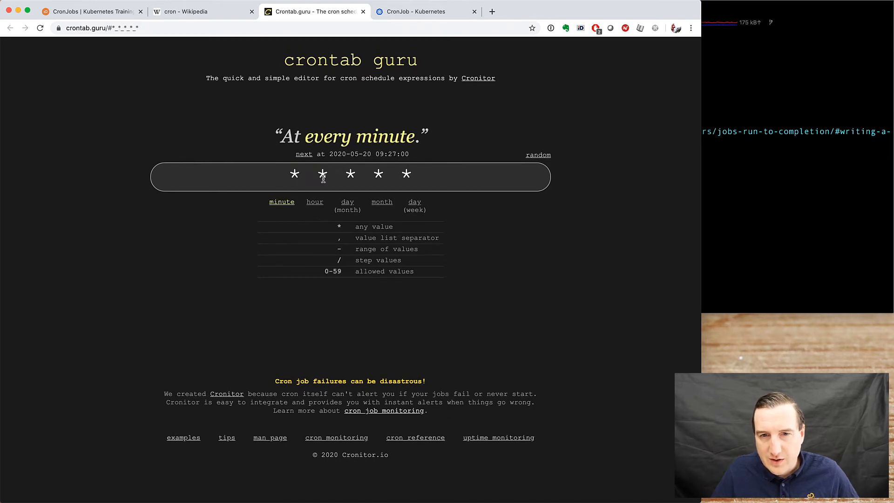
text(/2)
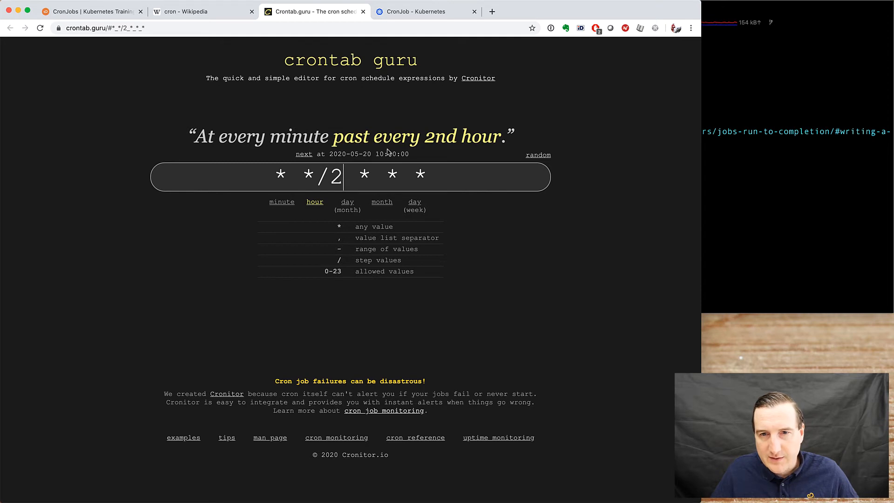
mouse_move(407, 141)
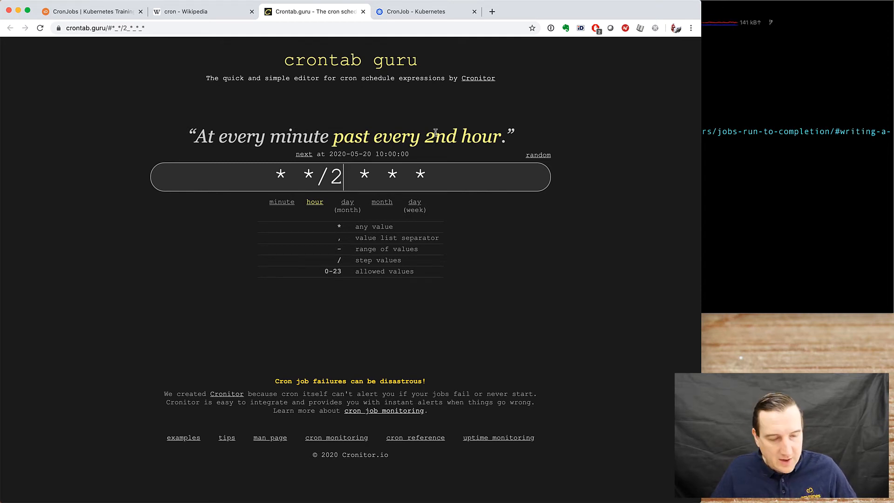
click(88, 11)
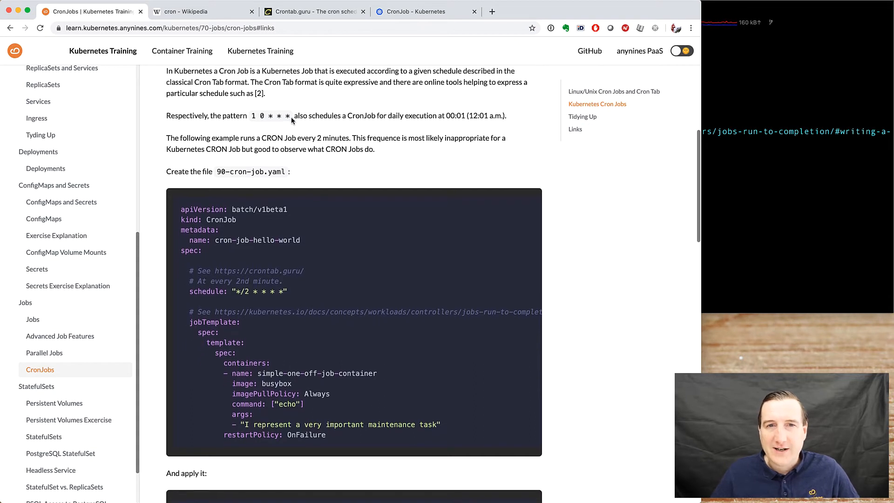
Scroll the CronJobs page to the 'And apply it' and 'Verify its creation' steps.
scroll(down, 3)
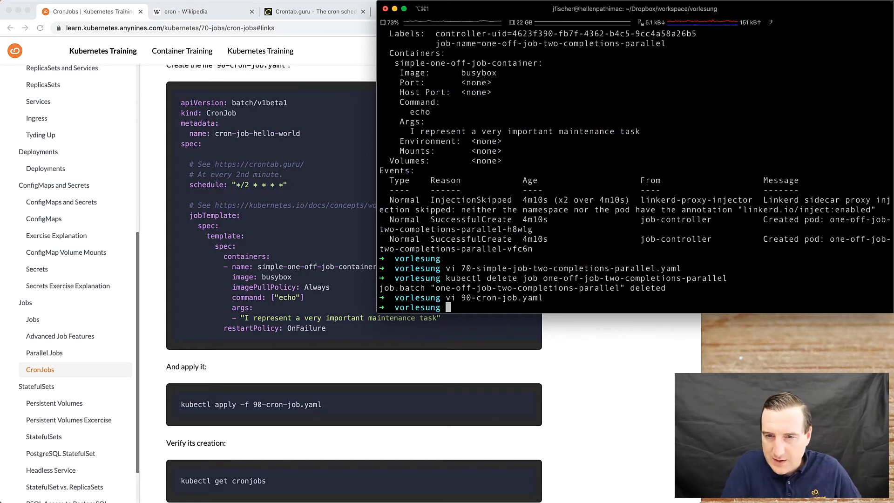
Run 'code 90-cron-job.yaml' to open the CronJob manifest in Visual Studio Code.
text(r)
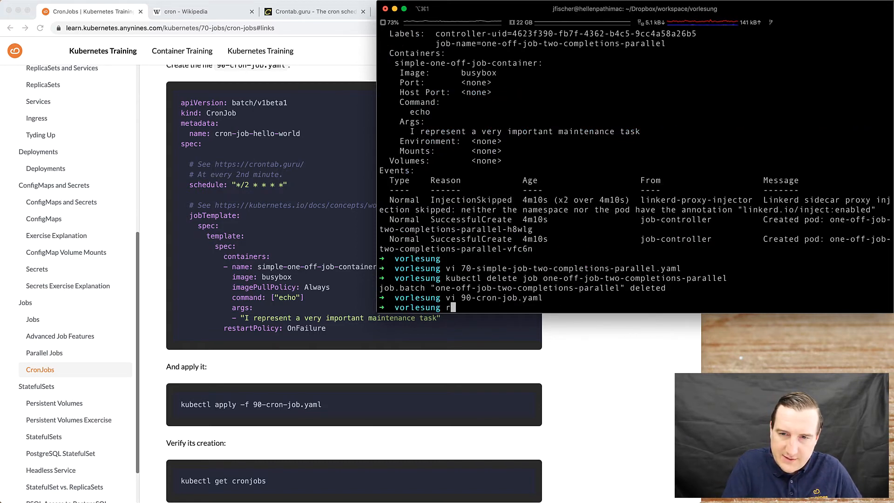
text(code 90-cron-job.yaml)
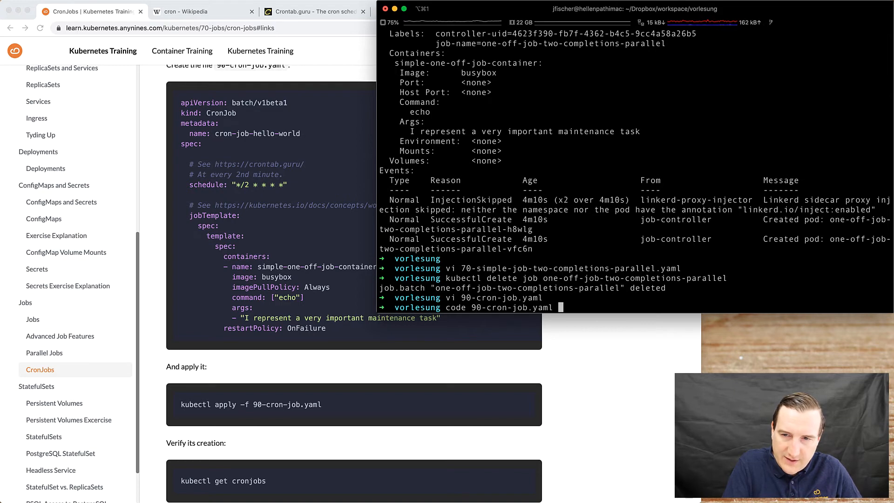
key(Return)
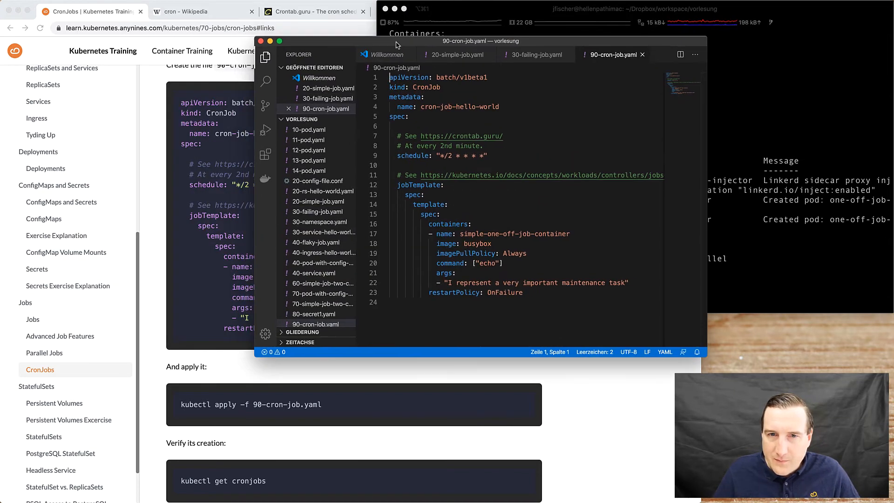
Collapse and expand the jobTemplate block and highlight its busybox echo containers section.
click(393, 184)
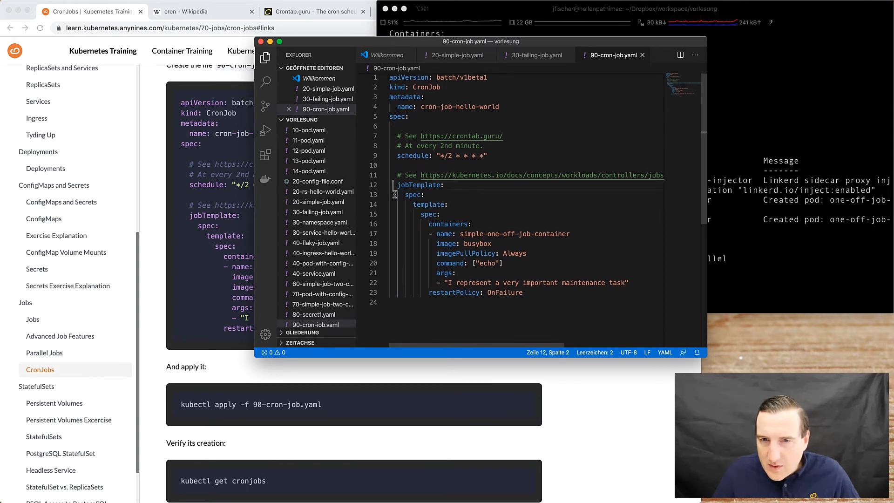
click(384, 184)
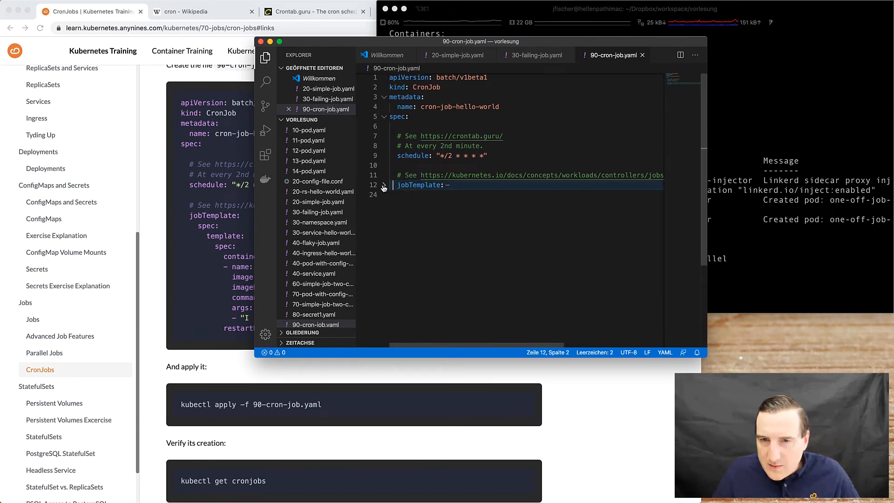
click(383, 185)
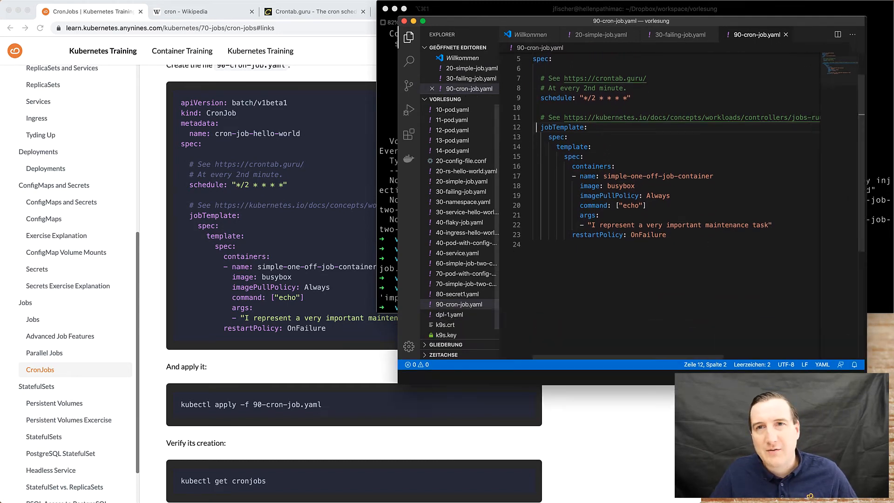
scroll(up, 3)
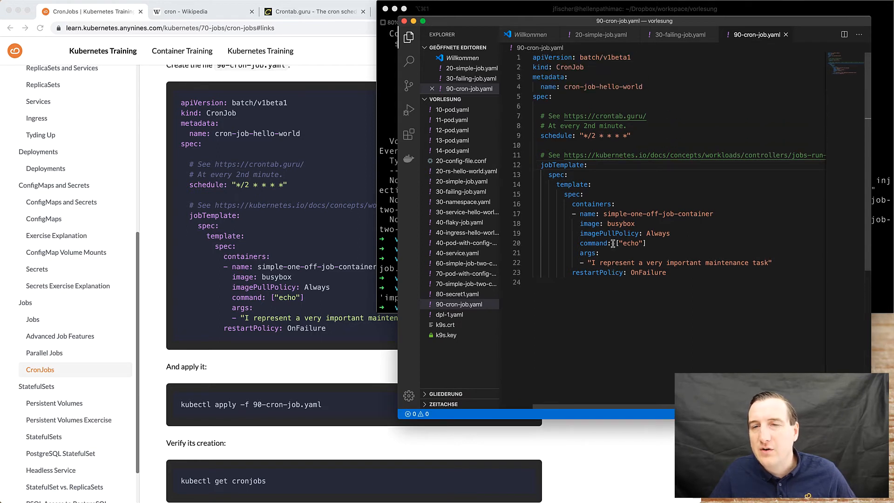
mouse_move(789, 239)
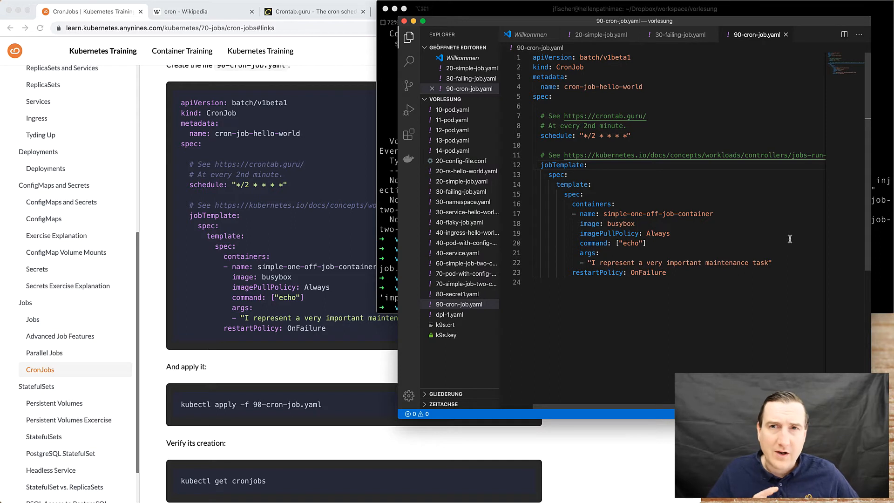
mouse_move(631, 198)
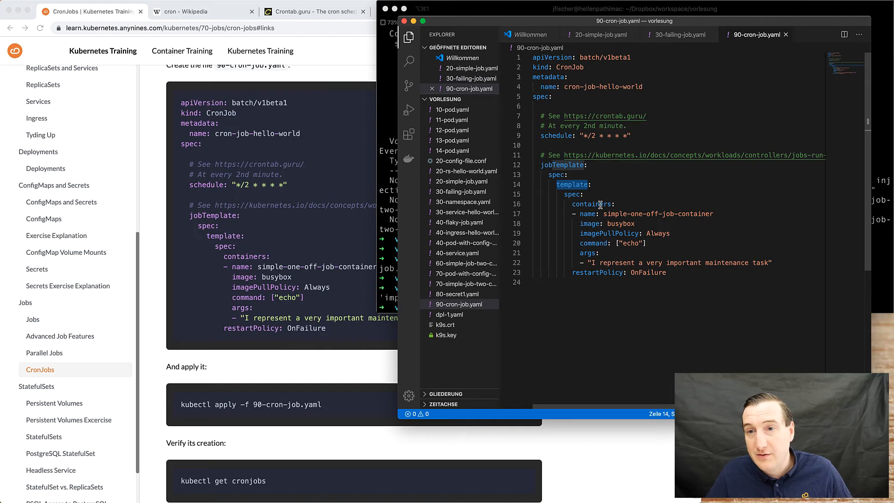
double_click(590, 204)
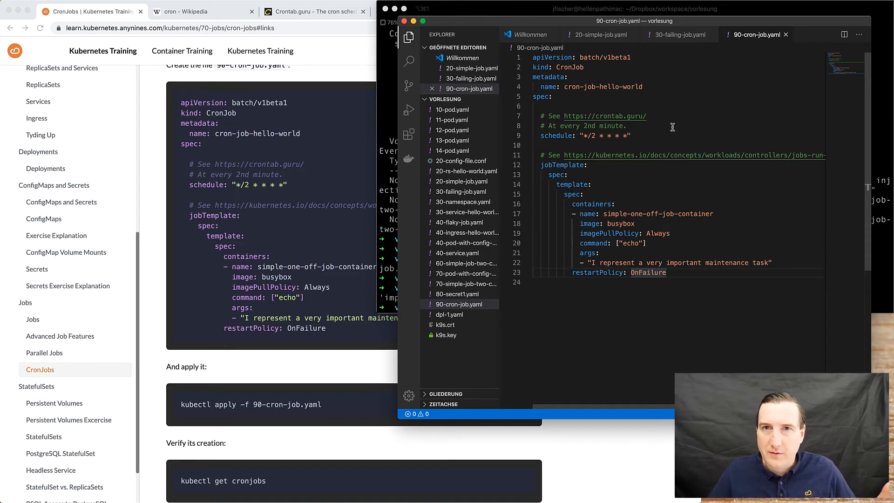
mouse_move(488, 14)
text(kubectl)
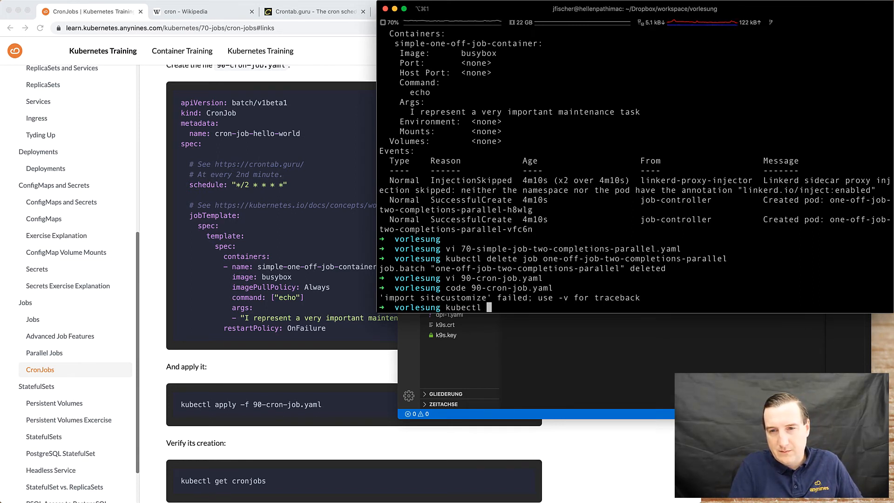
Apply 90-cron-job.yaml and describe cron-job-hello-world, confirming schedule */2 with no active jobs.
text(apply -f 90-cron-job.yaml)
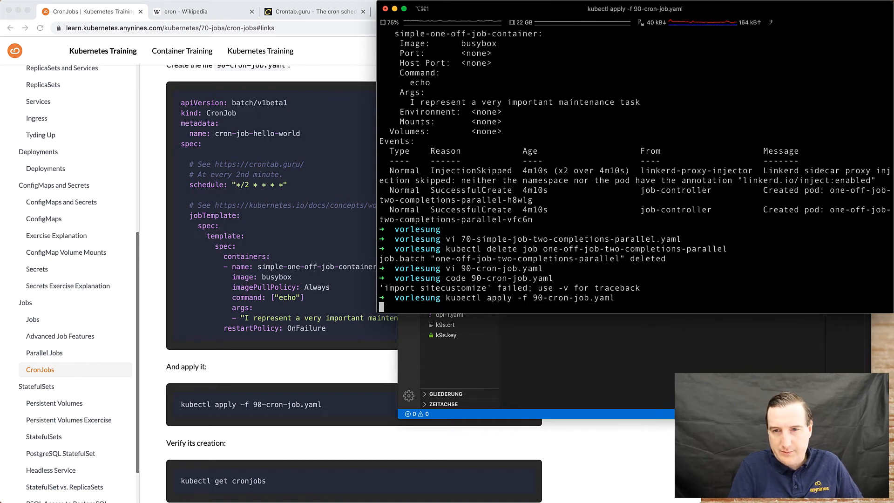
mouse_move(296, 389)
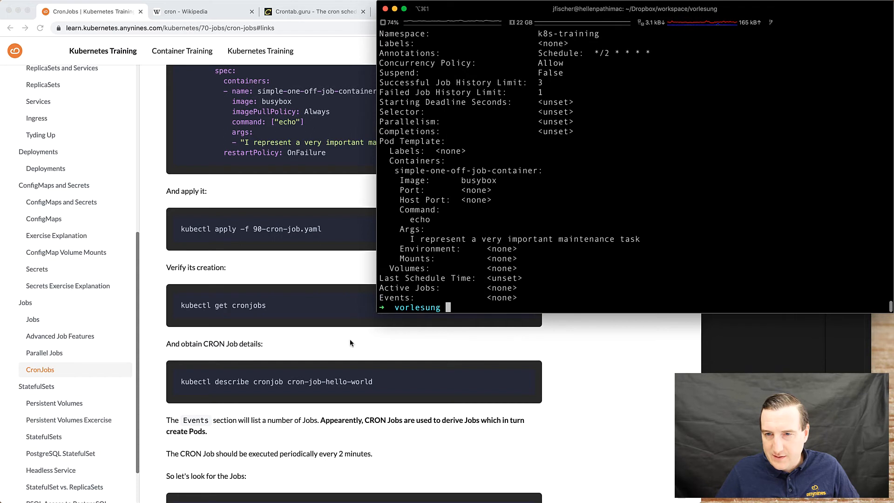
scroll(down, 3)
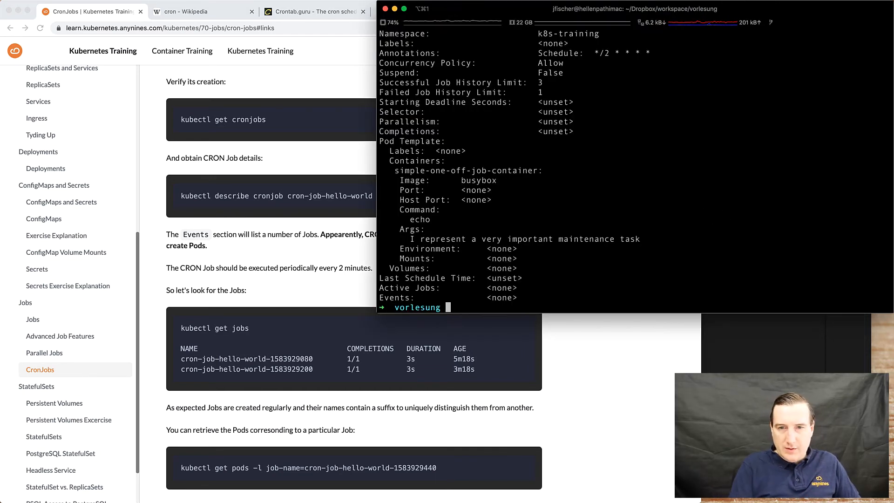
text(kubectl get job)
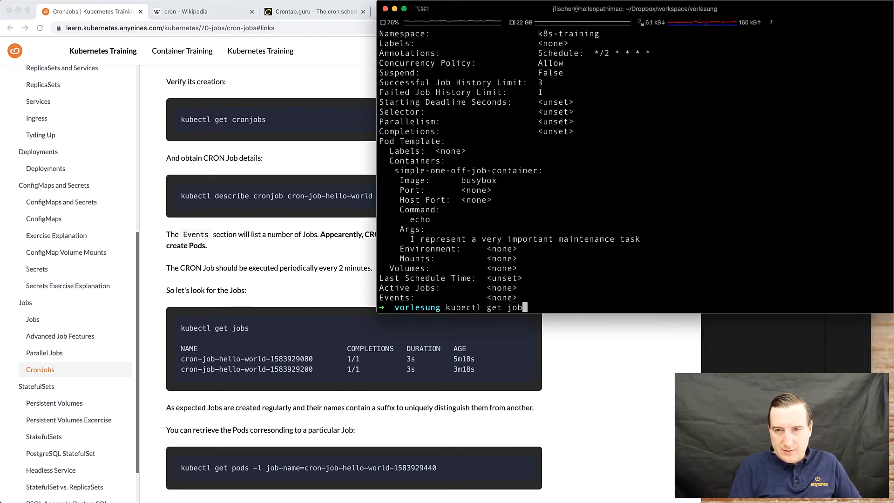
List jobs twice finding none, then watch the jobs list with kubectl get jobs -w.
key(Return)
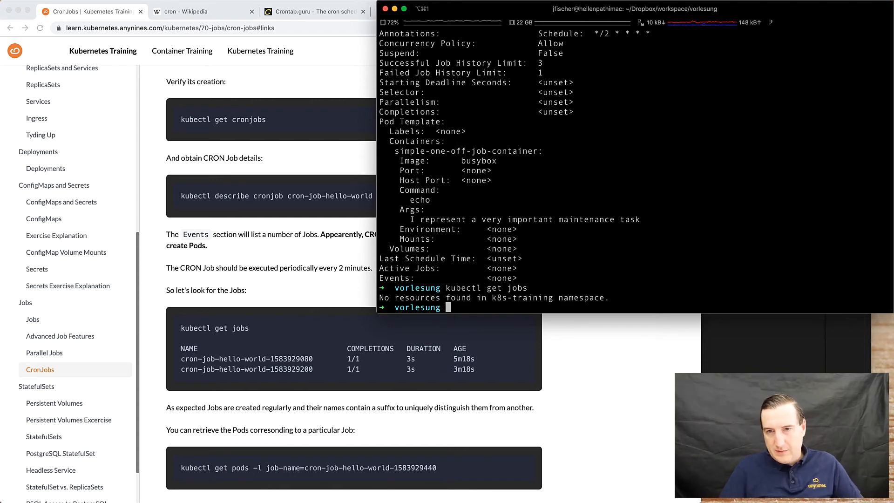
key(Return)
text(kubectl get jobs -w)
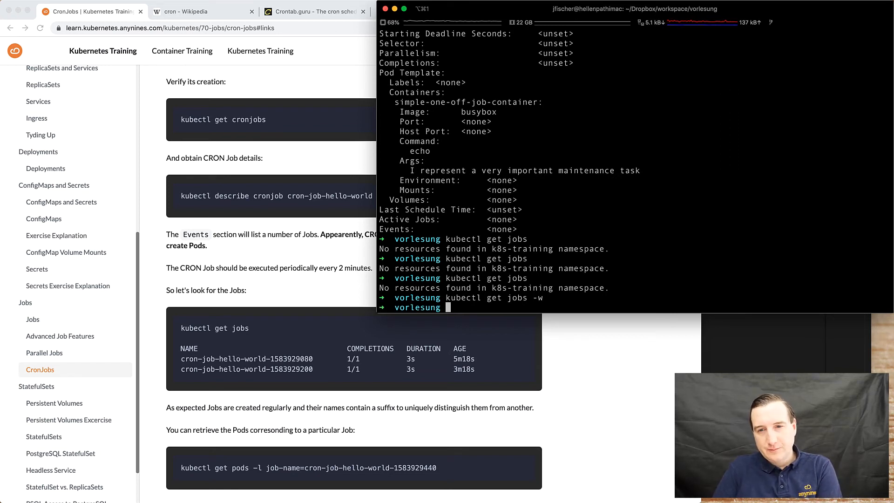
key(Return)
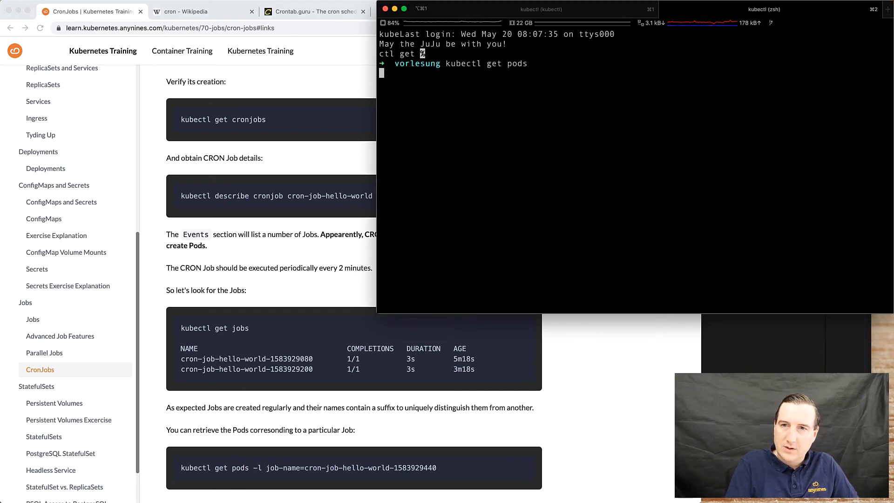
See the first cron-job-hello-world job complete, then list cron jobs showing its 96s age.
key(Return)
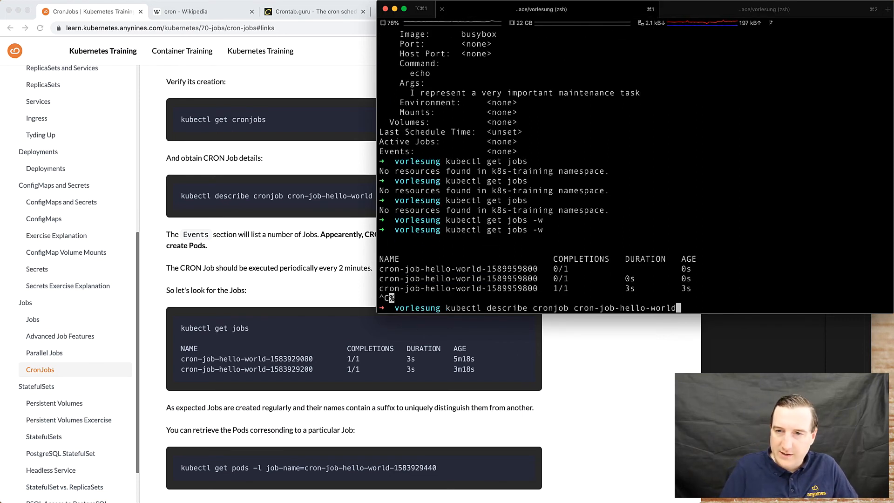
key(Return)
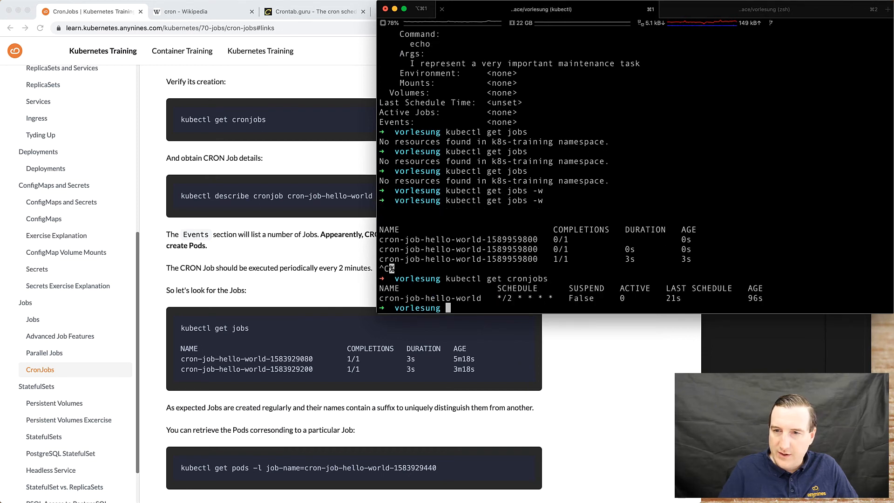
double_click(673, 298)
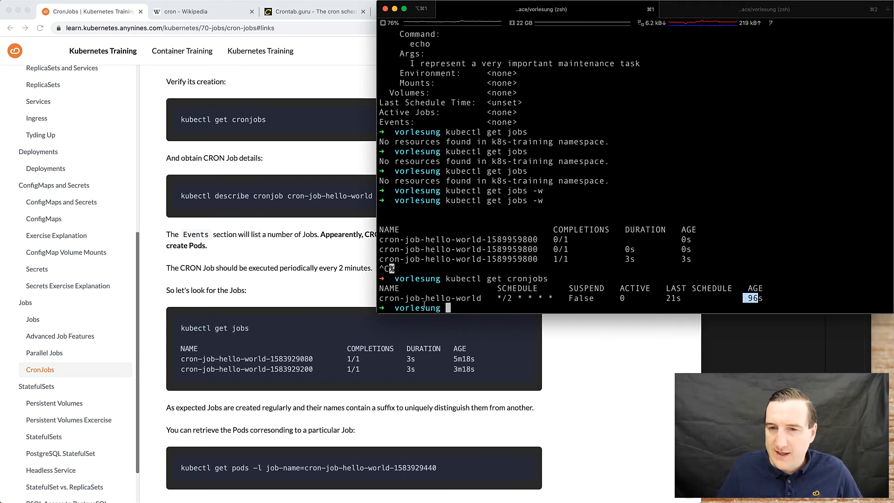
Describe cron-job-hello-world, reviewing events showing the job created and completed.
text(kubectl describe cronjob cron-job-hello-world)
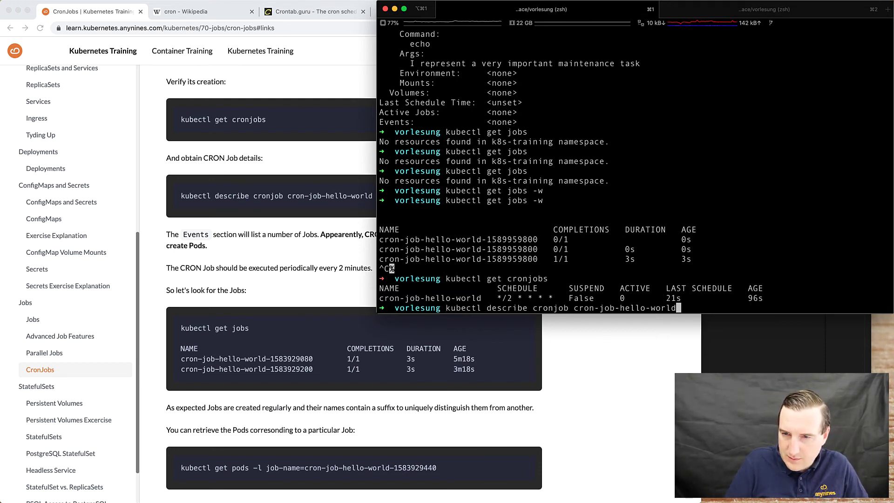
key(Return)
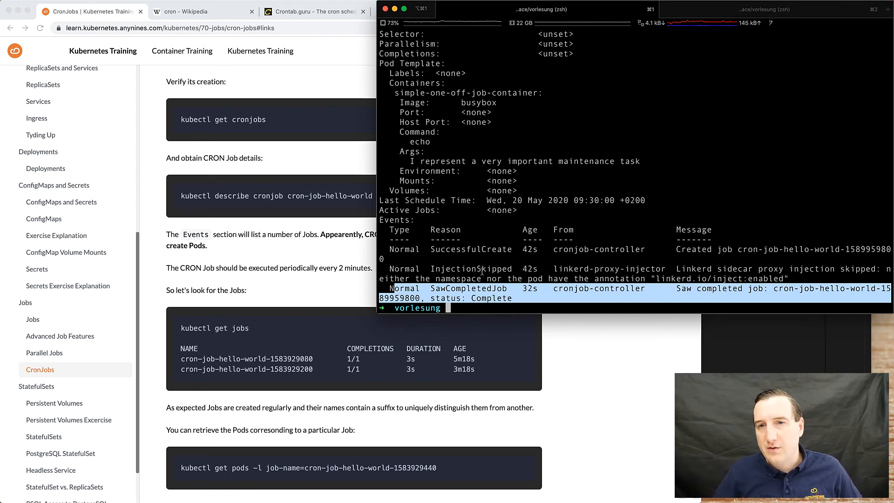
scroll(up, 3)
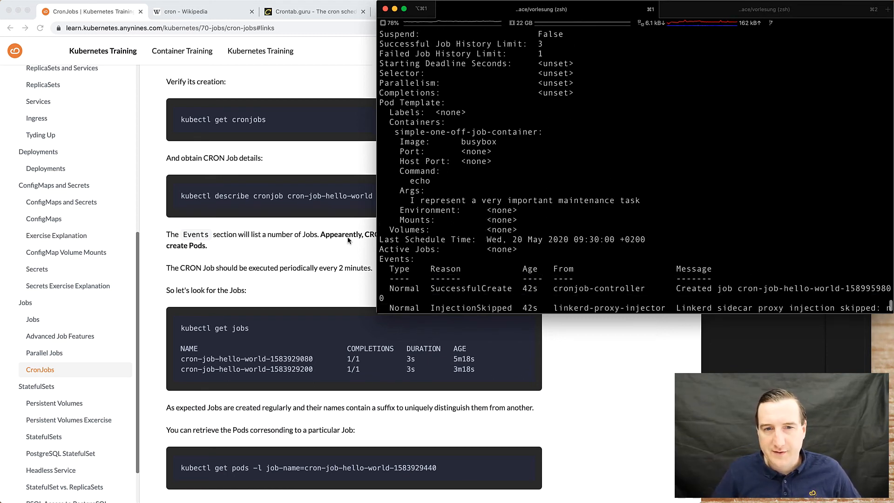
scroll(down, 3)
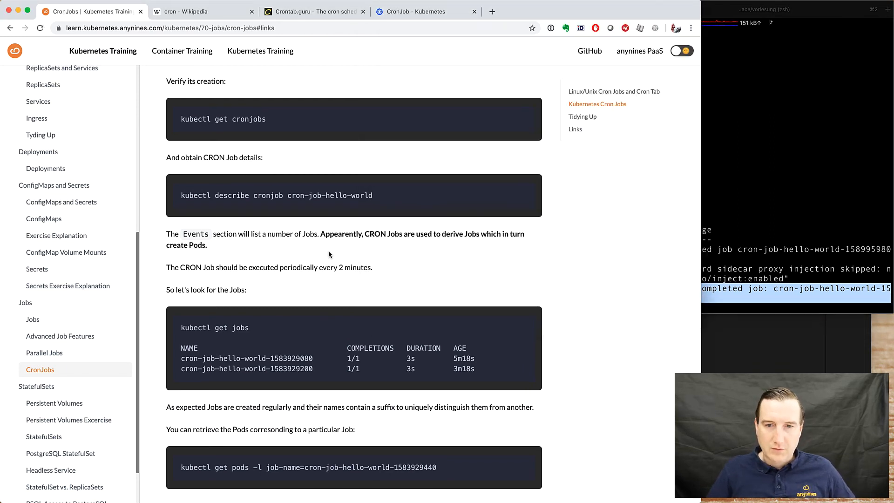
Scroll the CronJobs page down to the Tidying Up and Links sections.
scroll(down, 3)
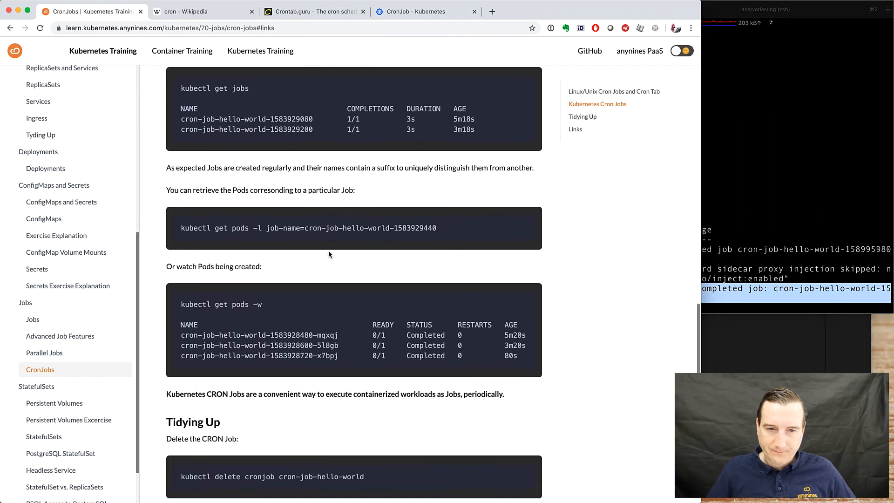
scroll(down, 3)
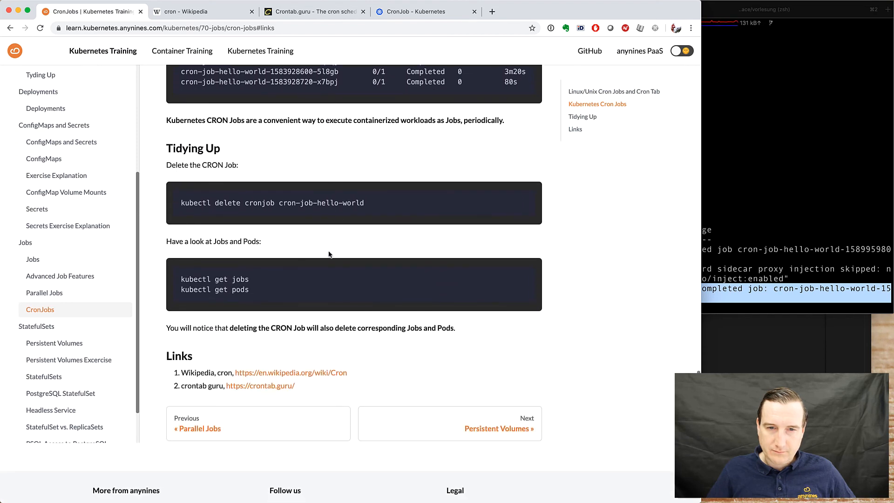
mouse_move(789, 197)
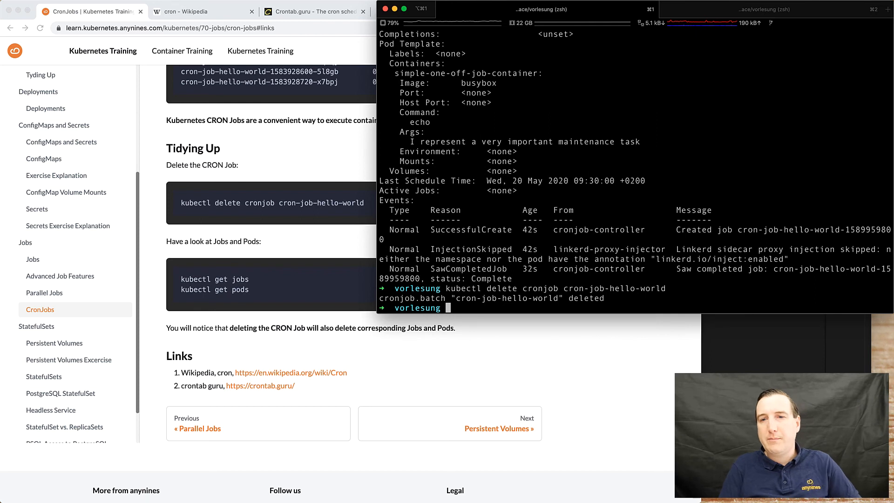
Delete cron-job-hello-world and confirm no pods or jobs remain in k8s-training.
text(k)
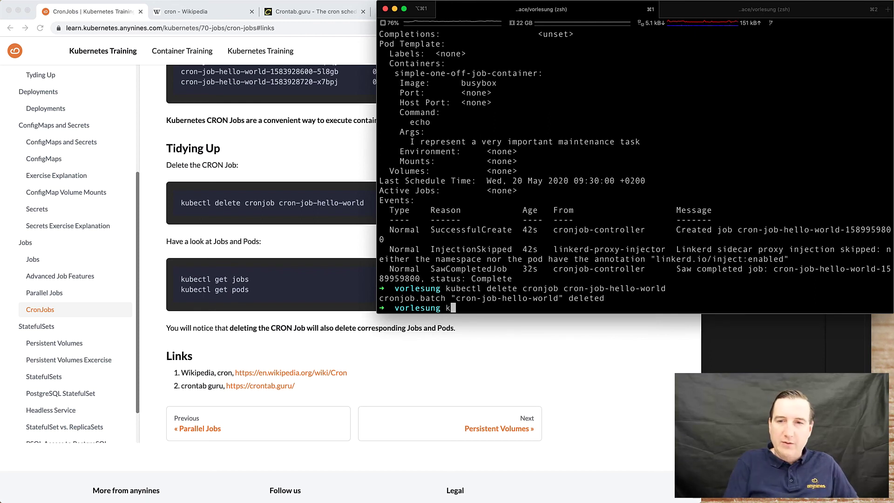
text(kubectl get pods)
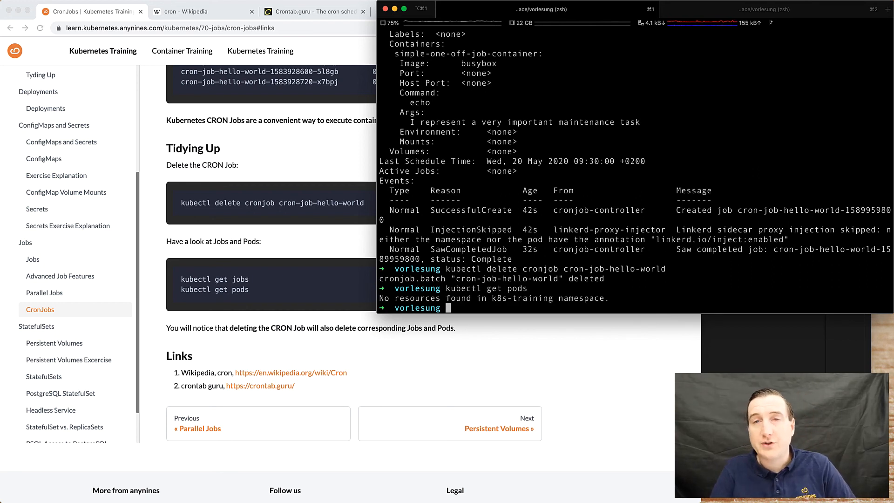
text(kubectl get jobs)
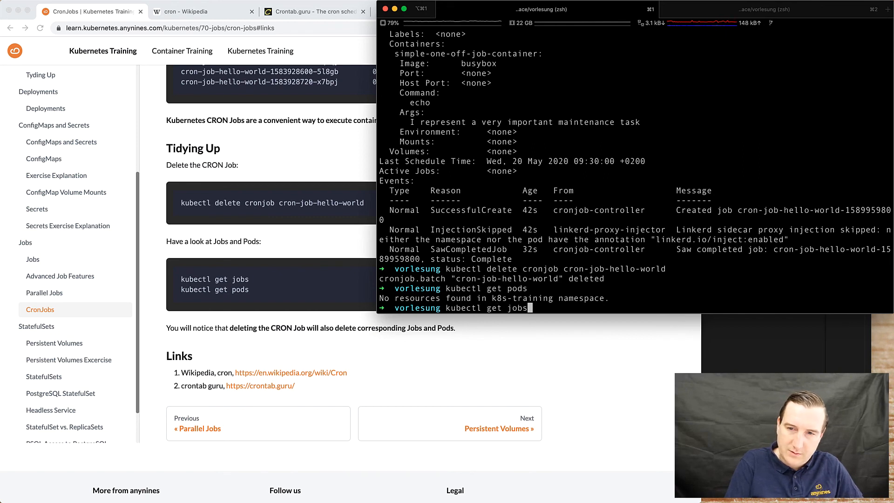
key(Return)
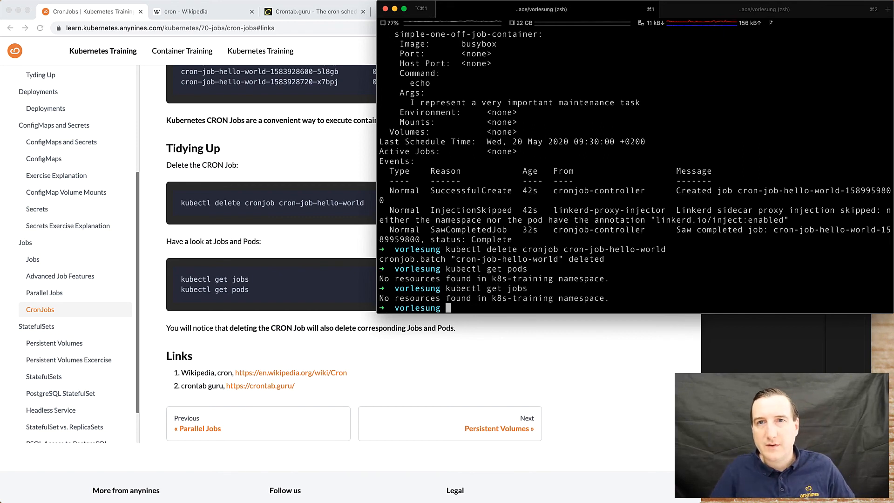
mouse_move(381, 333)
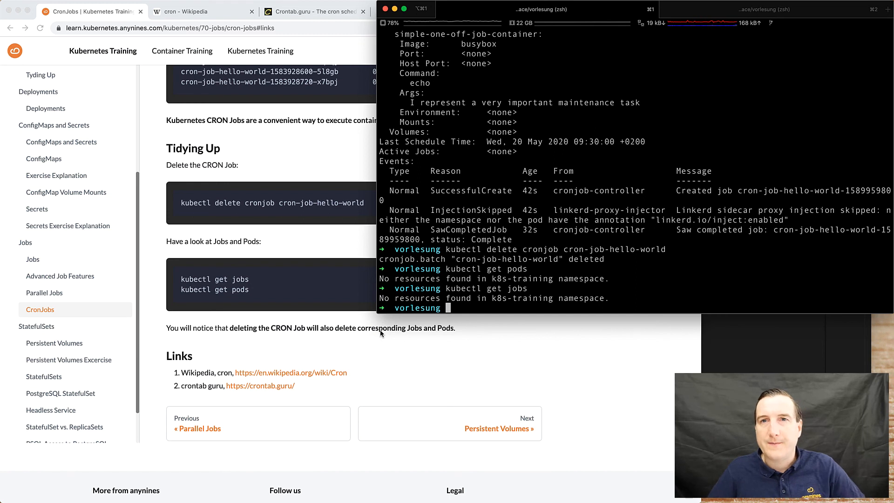